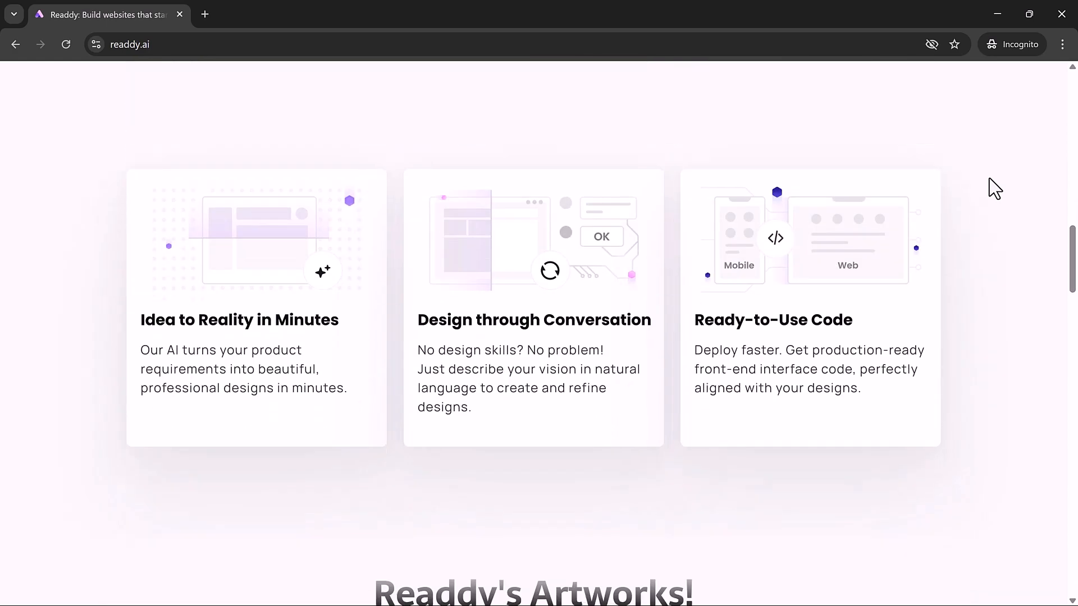
Start a new project via Try the Magic and name it 'Readdy.ai website'.
scroll("down", 3)
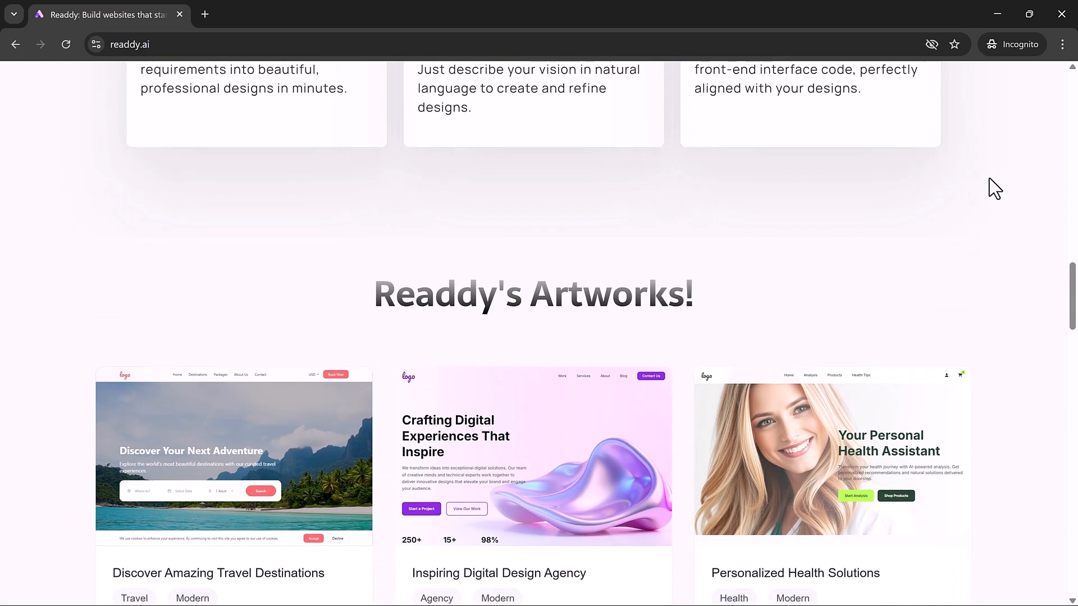
scroll("down", 3)
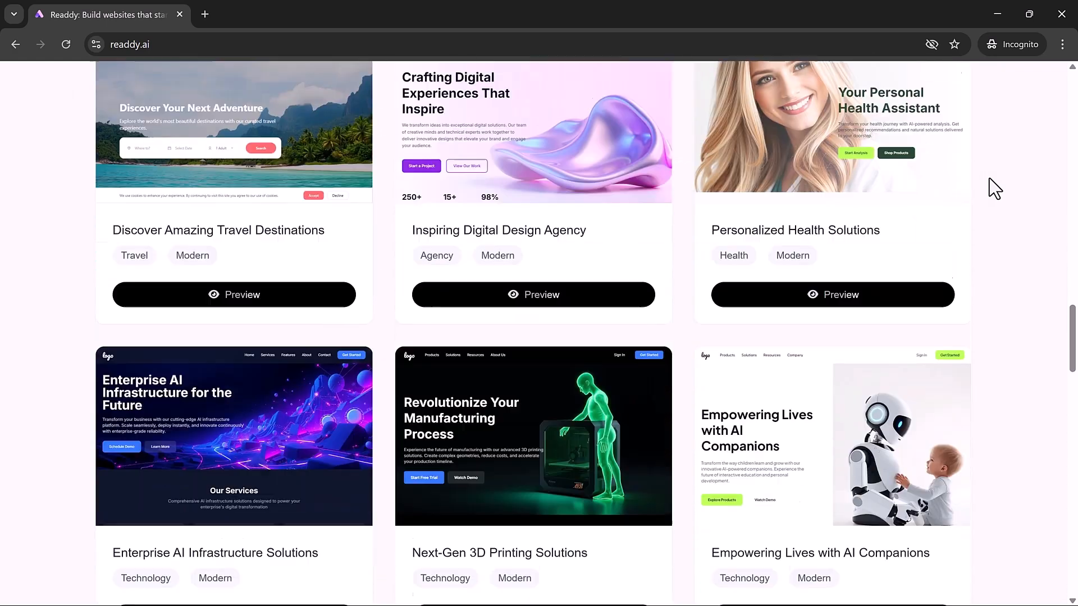
scroll("down", 3)
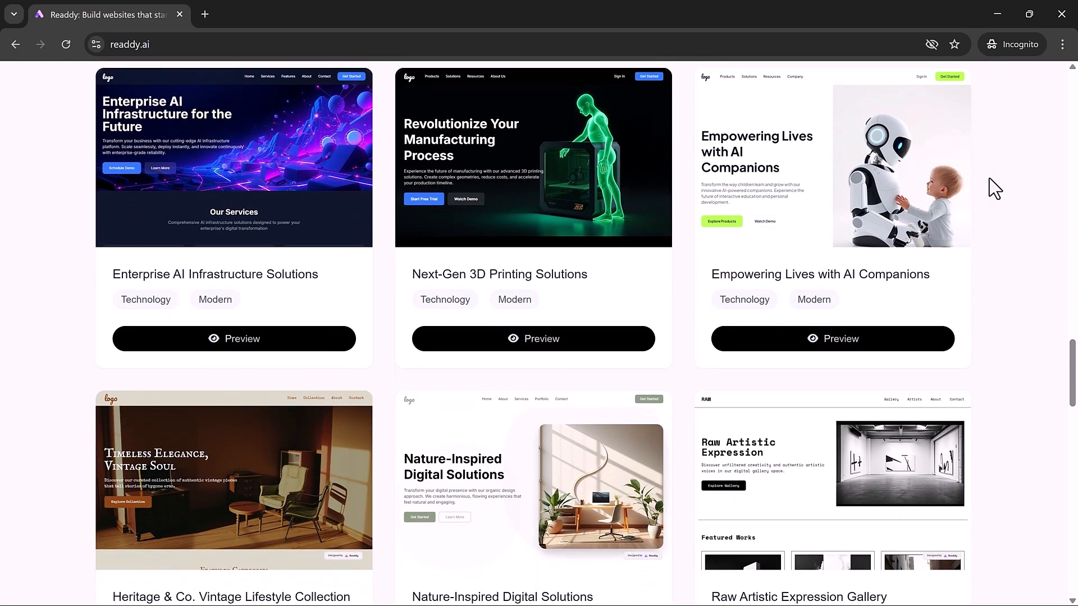
scroll("down", 3)
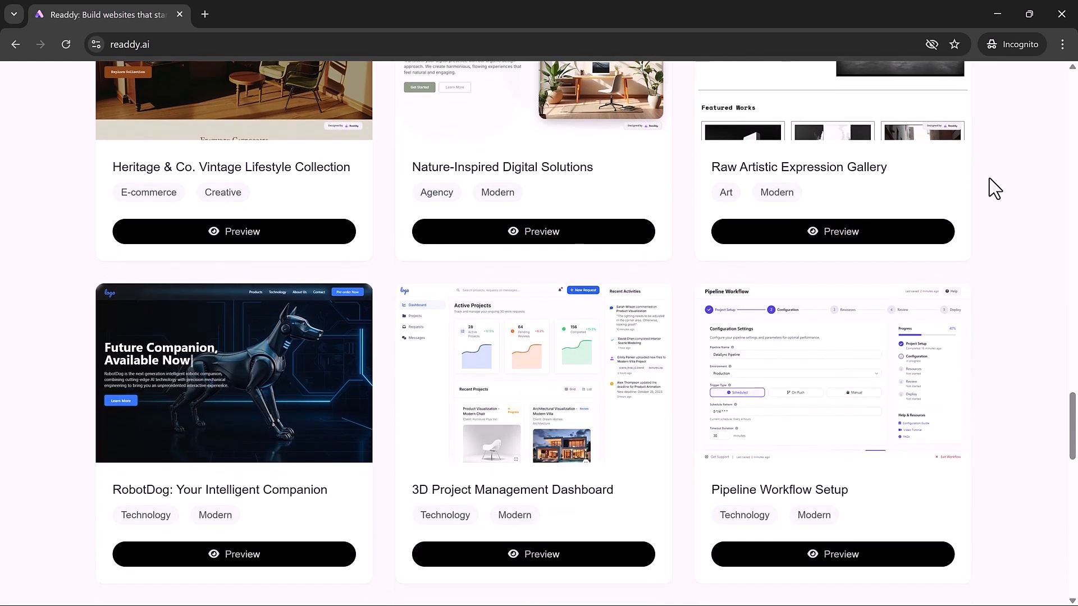
scroll("down", 3)
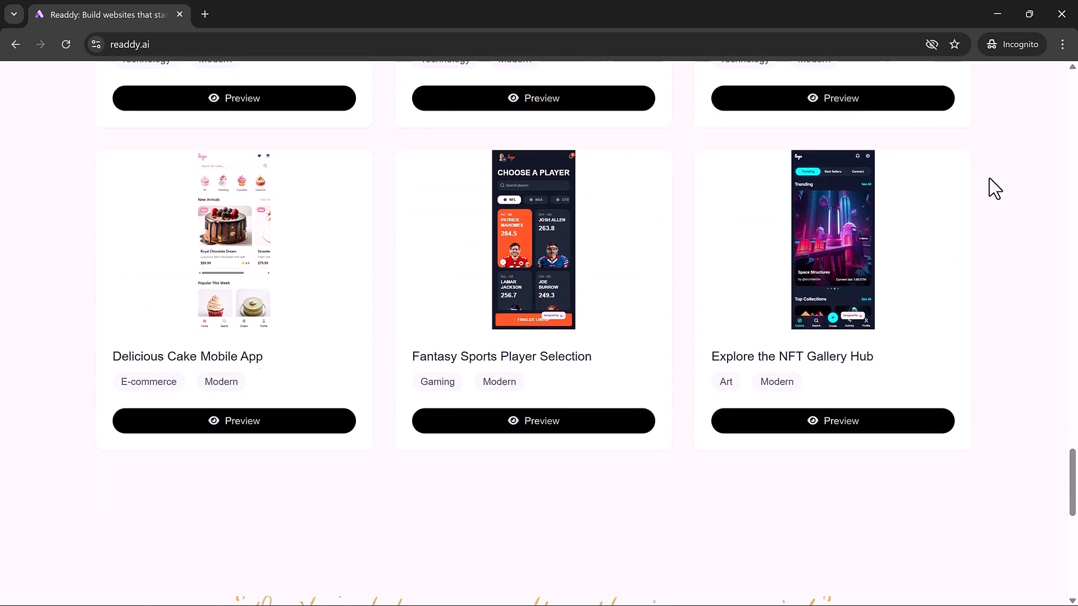
scroll("down", 3)
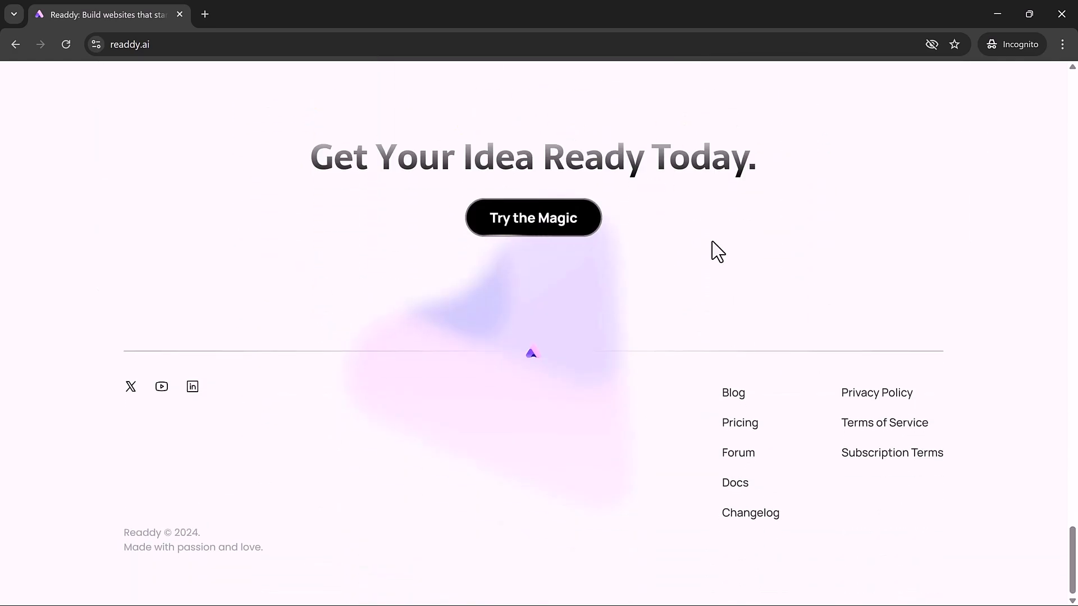
left_click(533, 218)
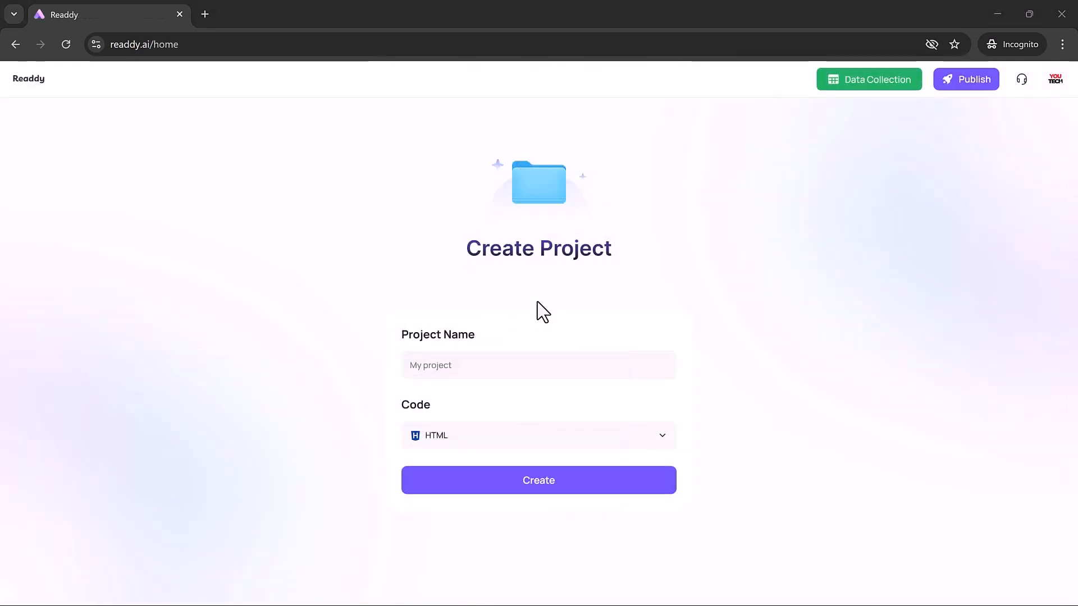
mouse_move(451, 270)
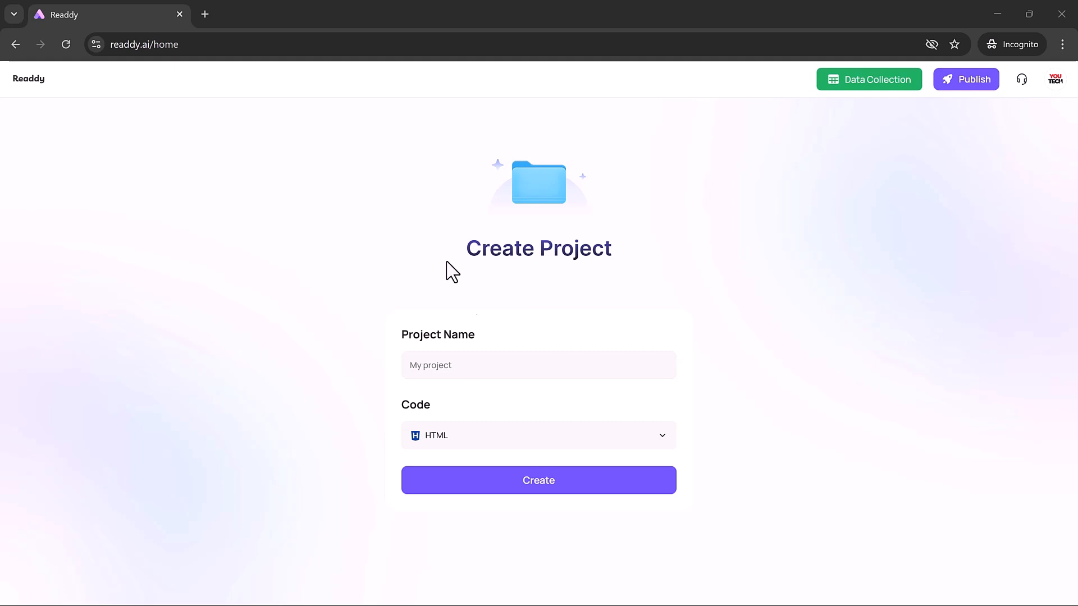
type("Readdy.ai website")
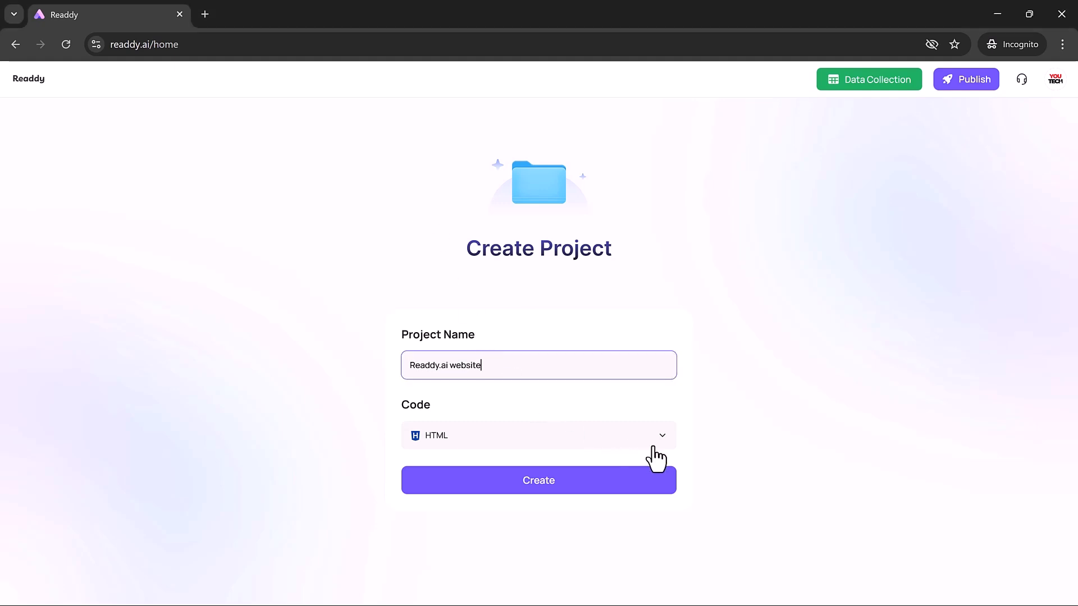
Review the Code framework options, keep HTML and create the project.
left_click(539, 435)
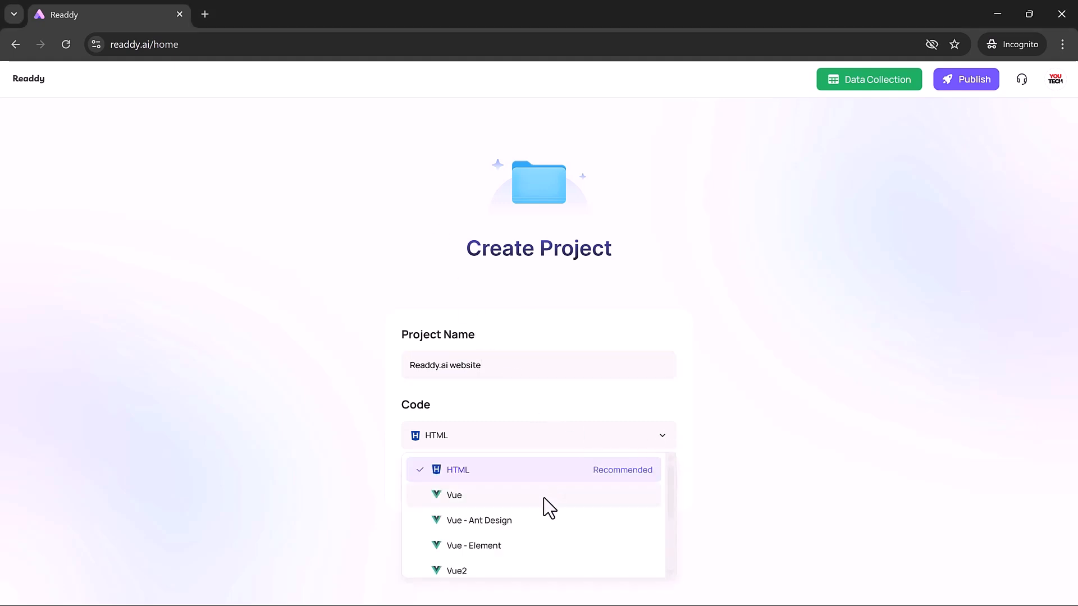
scroll("down", 3)
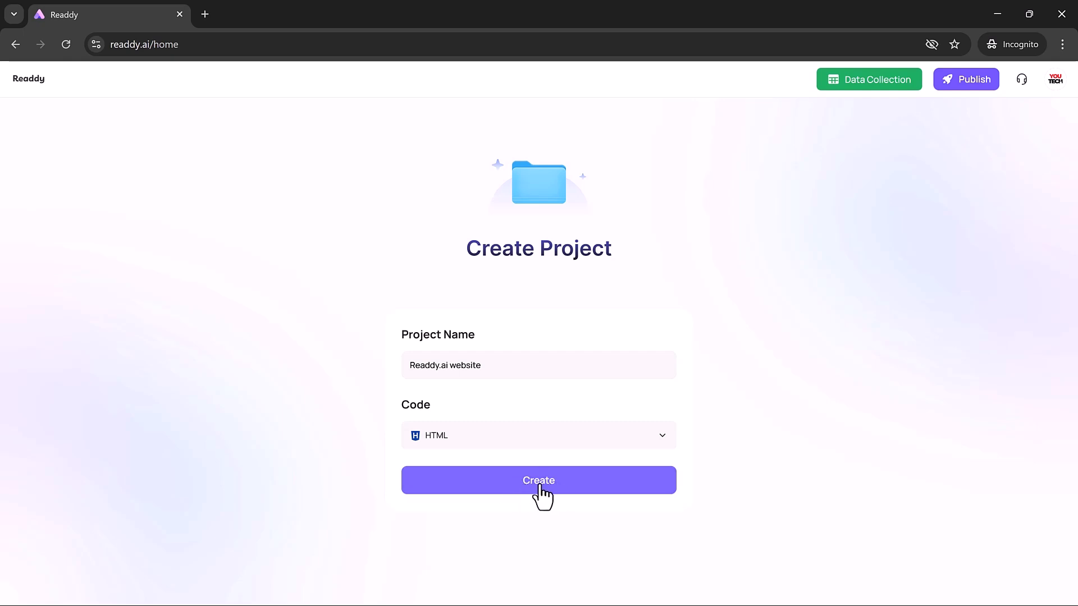
left_click(539, 481)
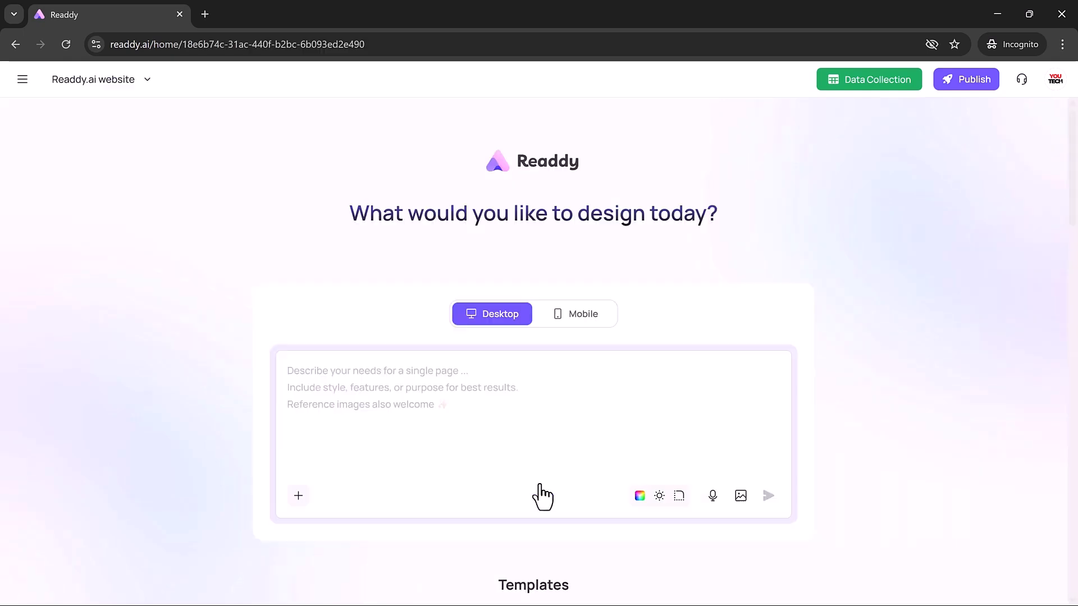
mouse_move(557, 336)
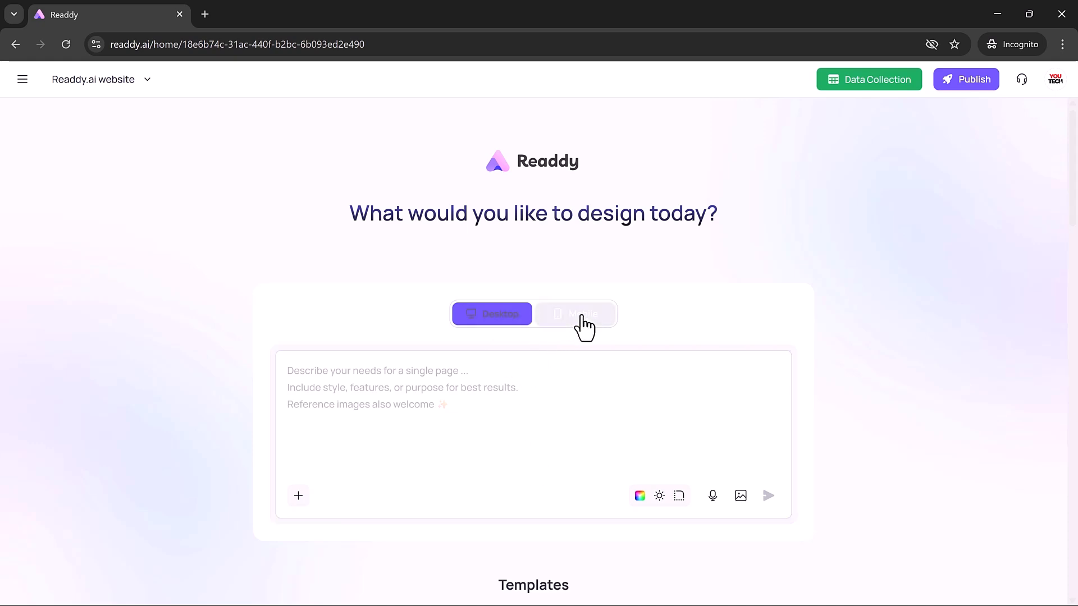
Keep Desktop mode and send the portfolio prompt with Home, About Me, Projects, Skills, Blog and Contact.
left_click(574, 314)
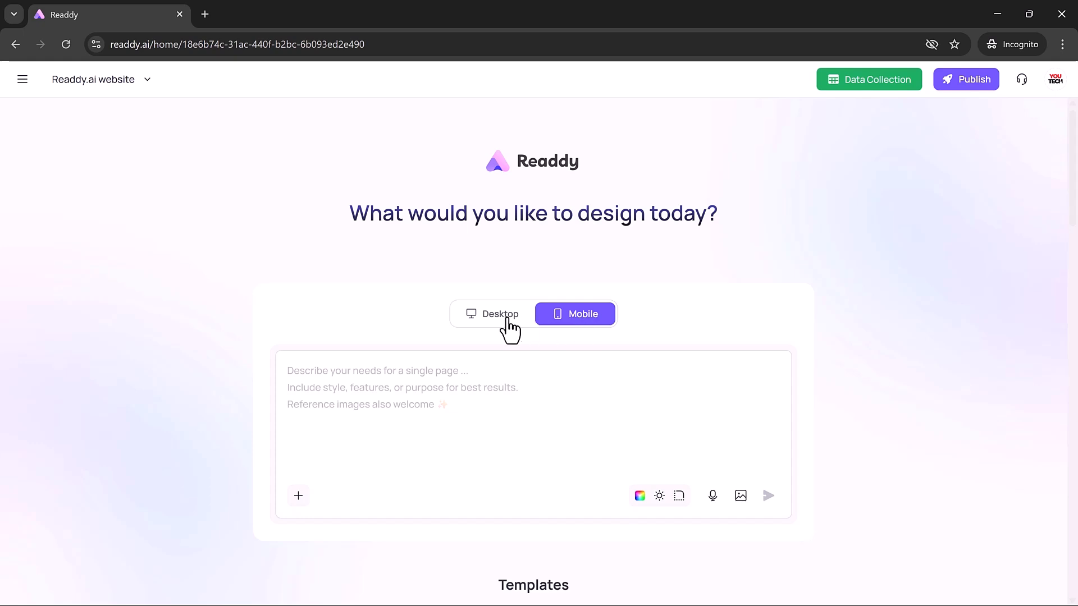
left_click(492, 315)
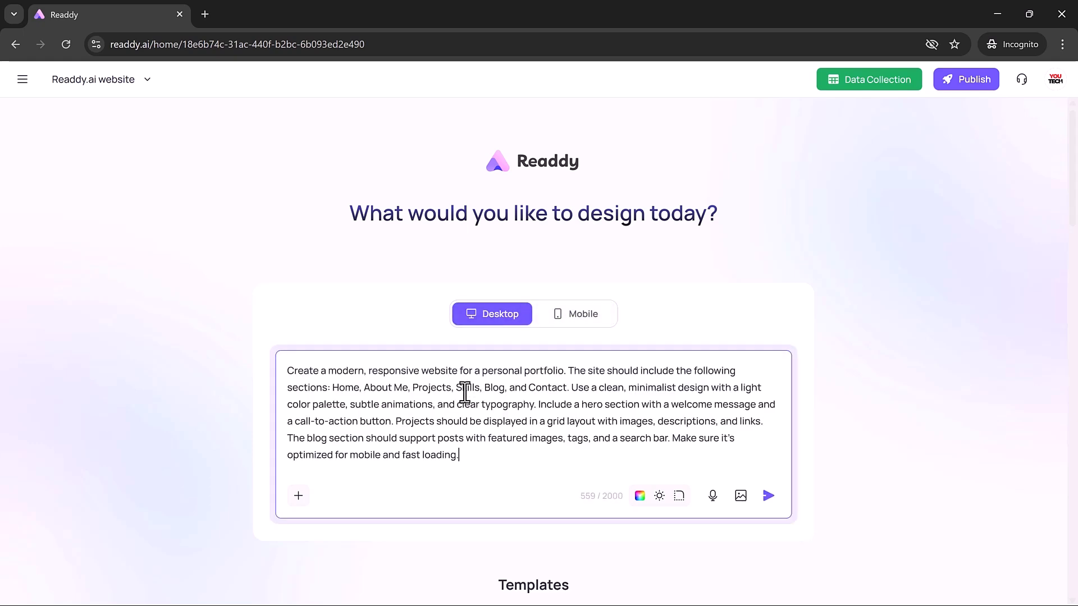
mouse_move(499, 457)
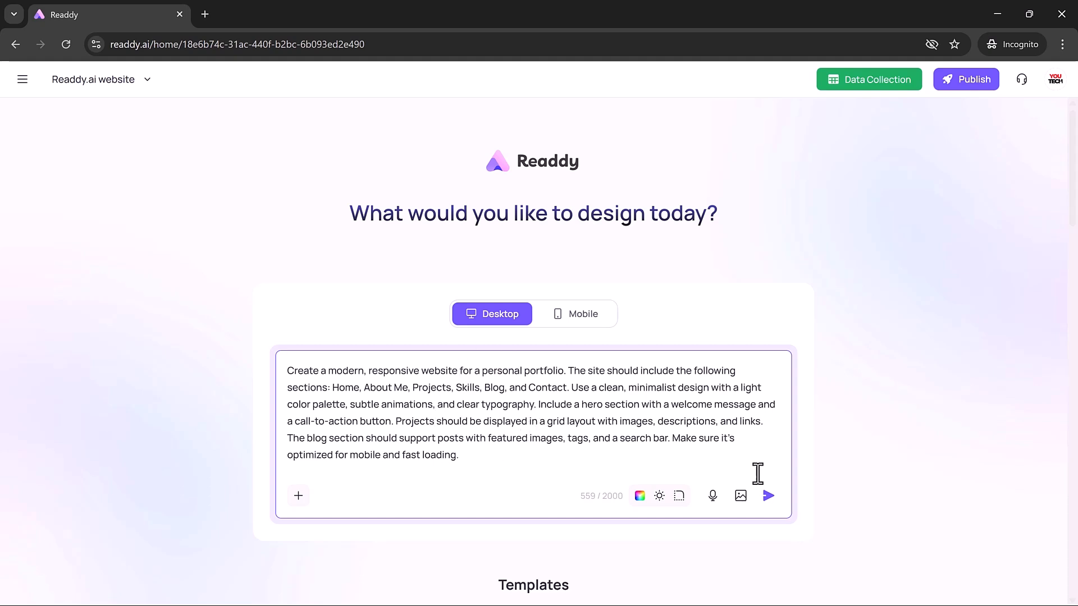
left_click(768, 496)
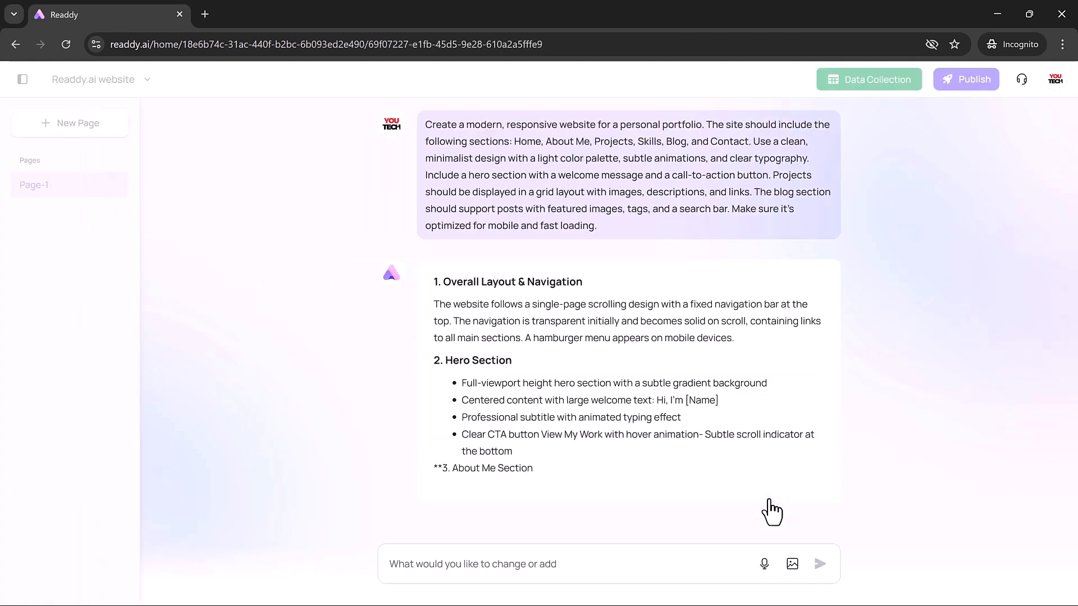
Read through the ten-part layout plan and launch site generation from it.
scroll("down", 3)
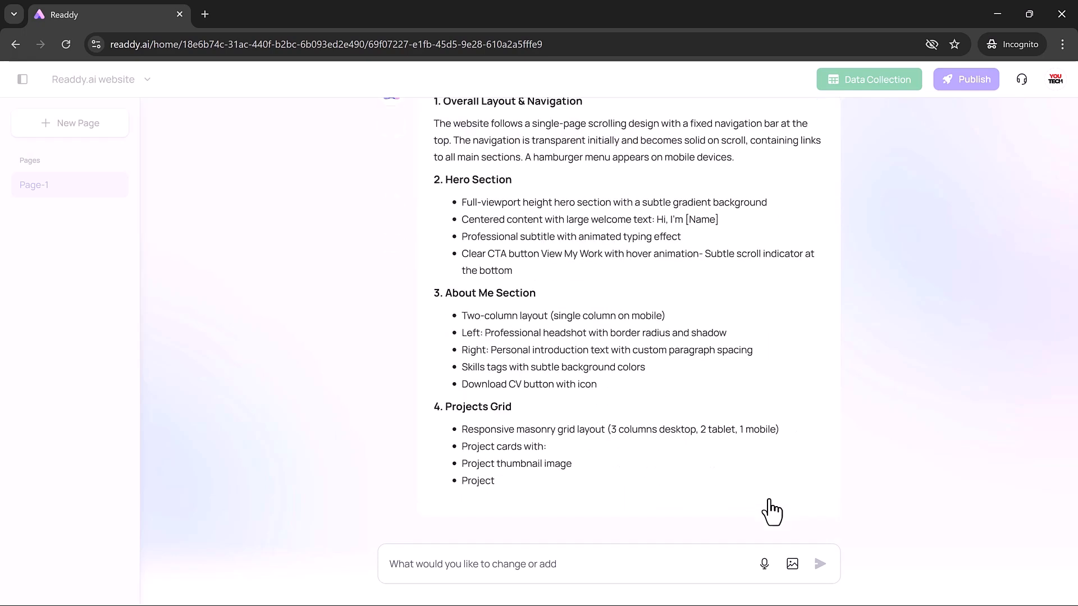
scroll("down", 3)
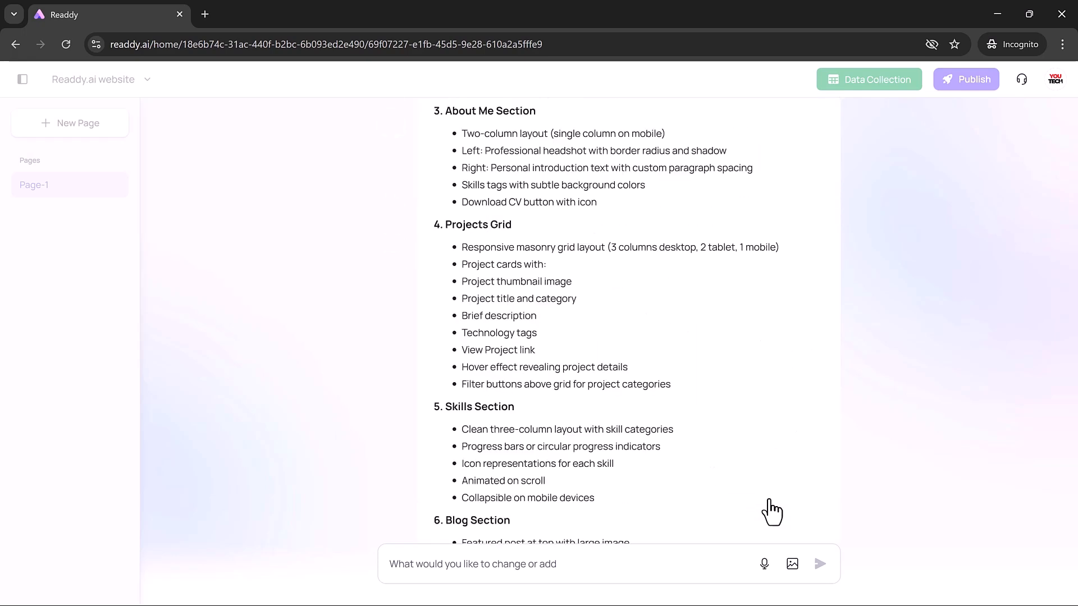
scroll("down", 3)
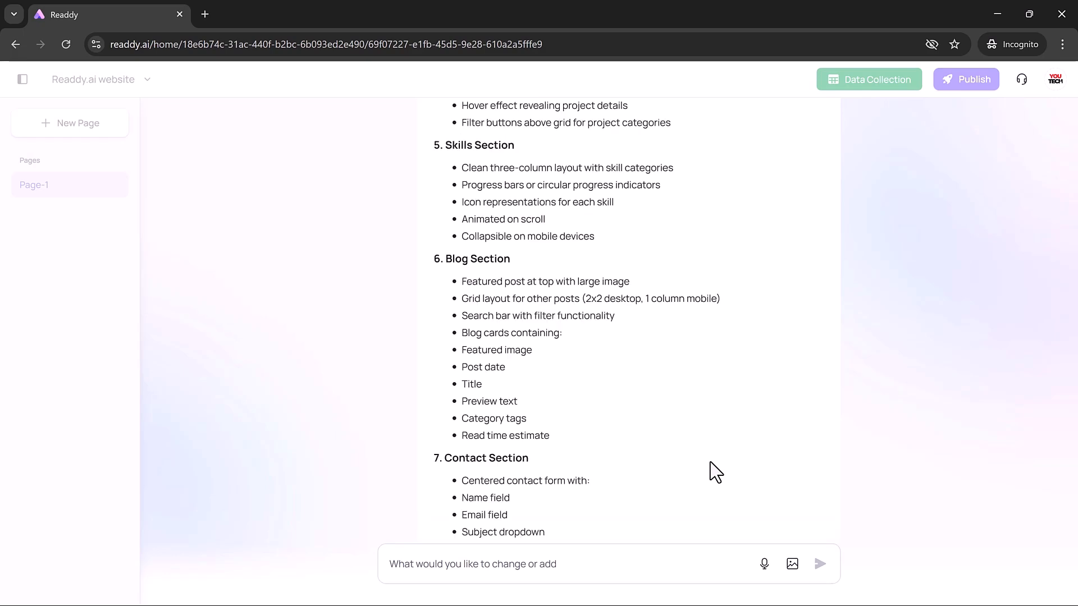
scroll("down", 3)
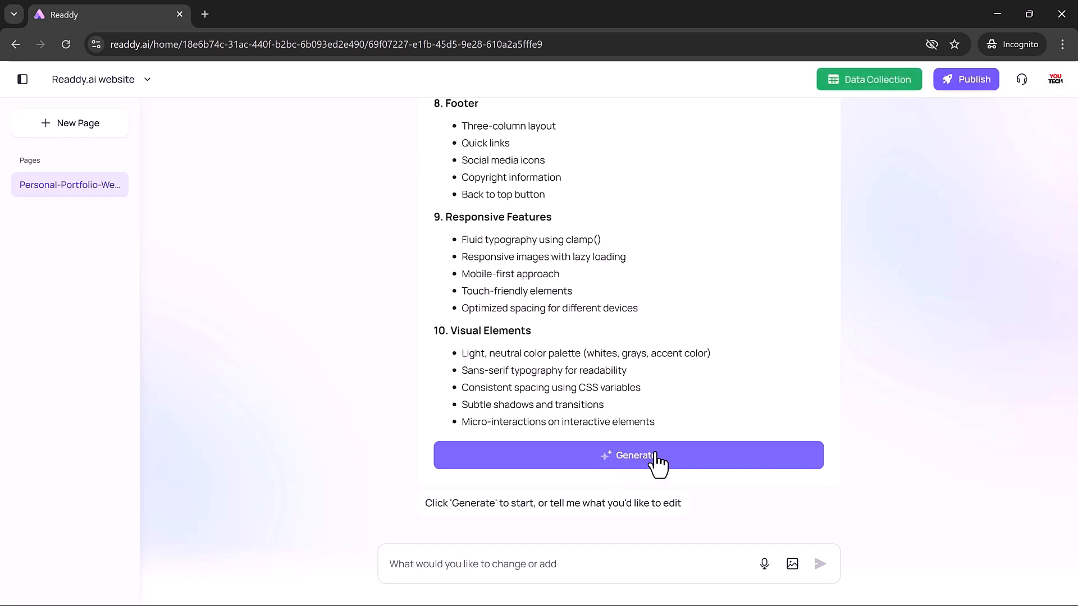
left_click(22, 78)
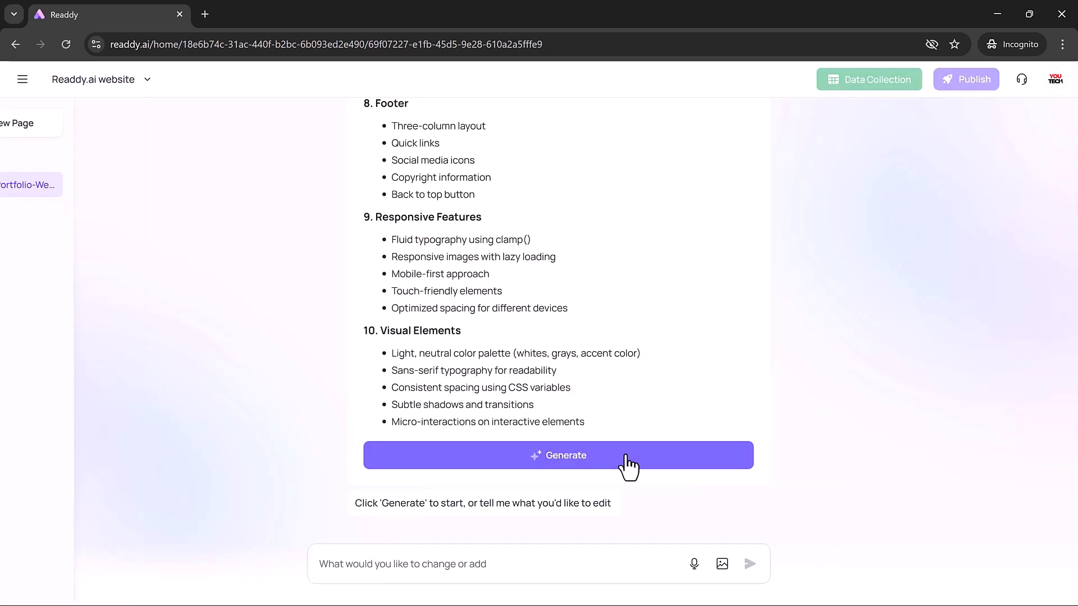
left_click(558, 455)
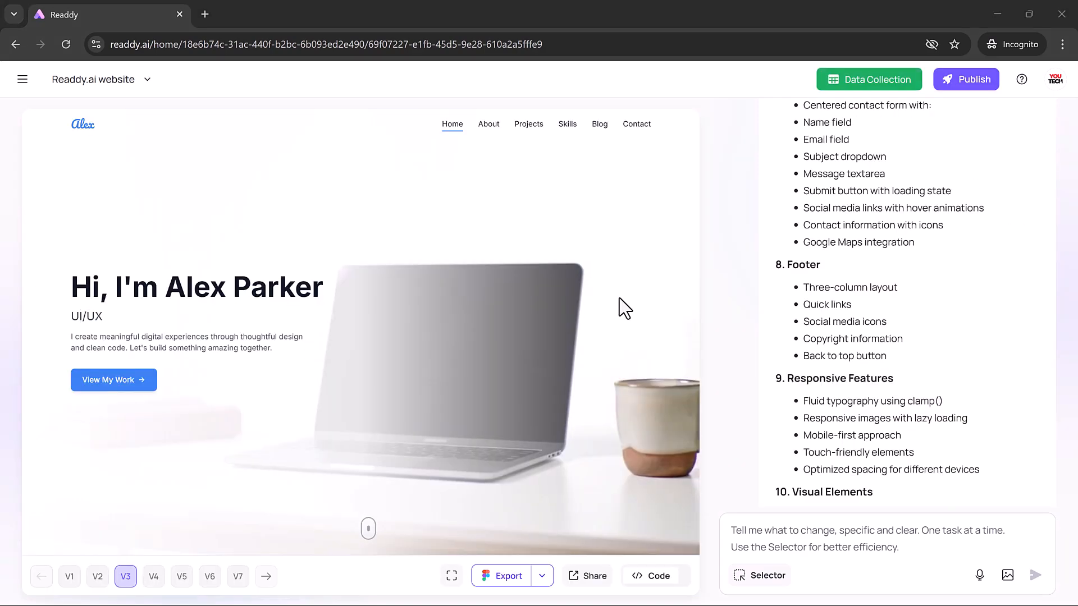
Scroll the preview past the Blog cards and jump to the Get In Touch contact section.
scroll("down", 3)
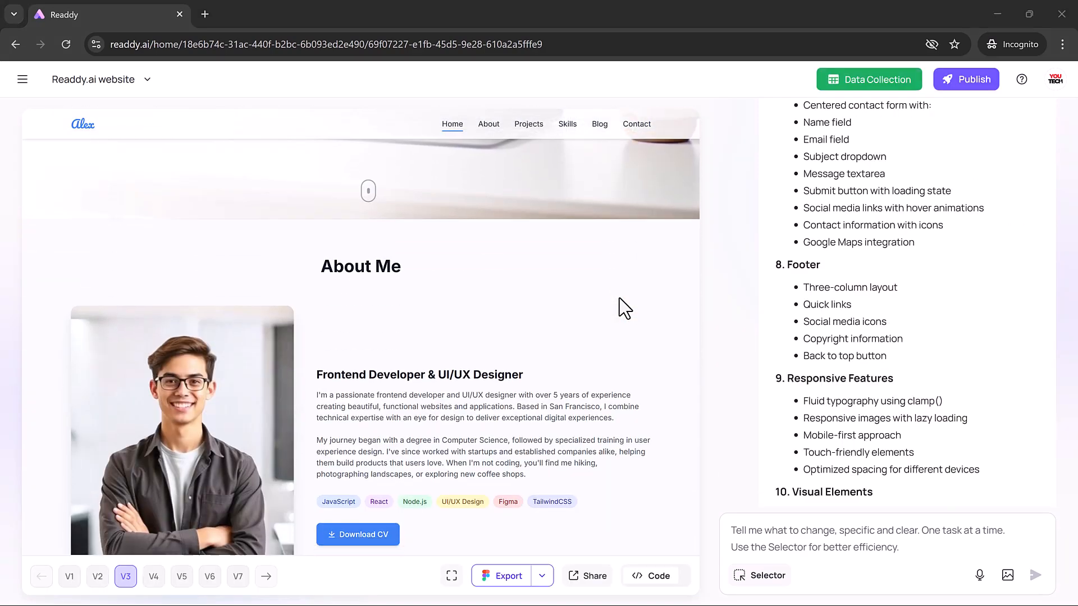
scroll("down", 3)
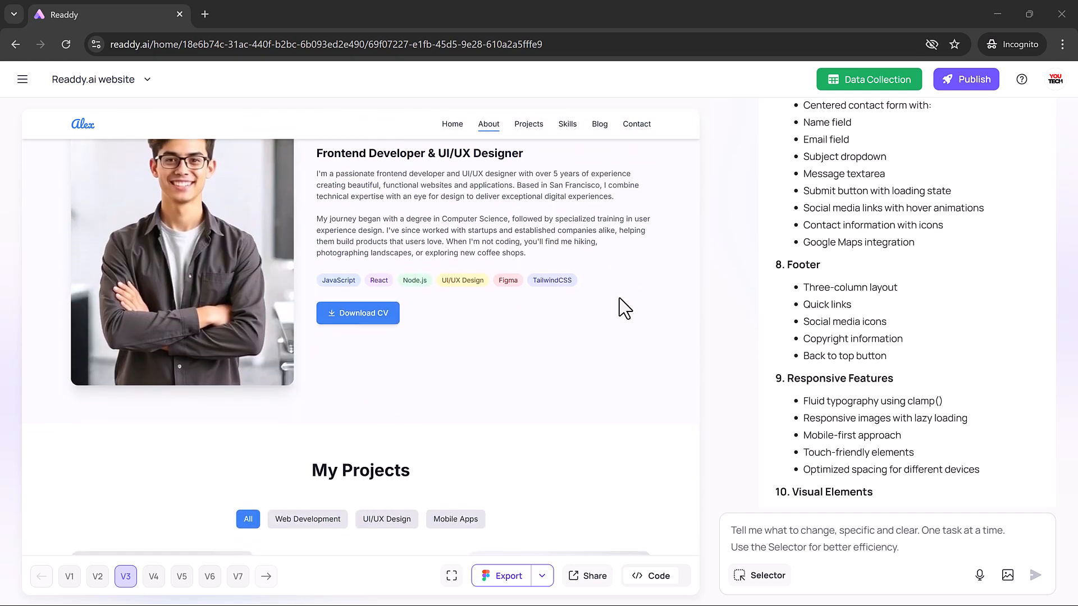
scroll("down", 3)
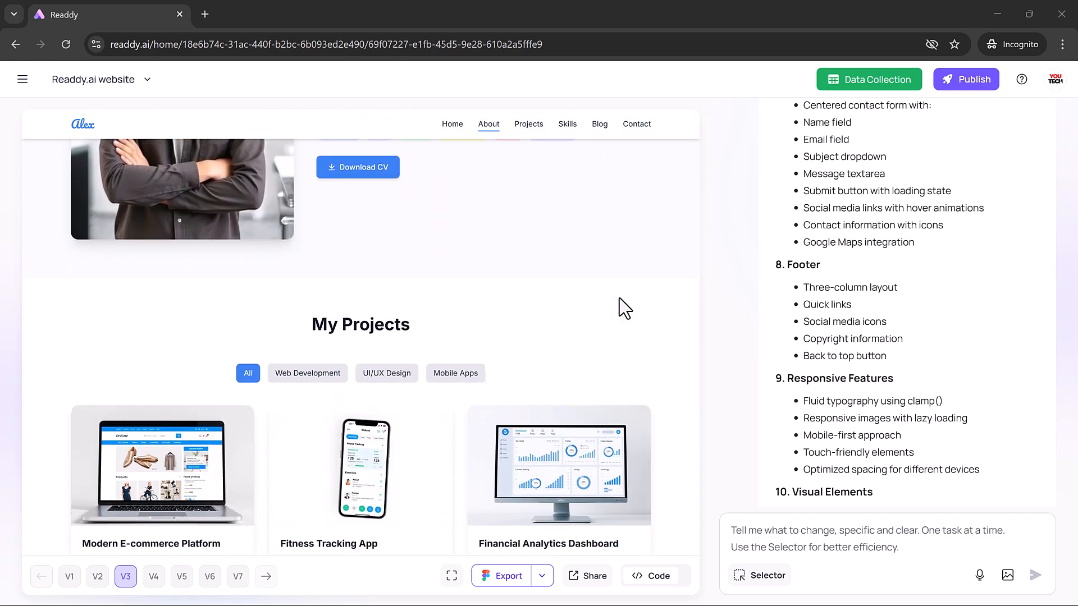
scroll("down", 3)
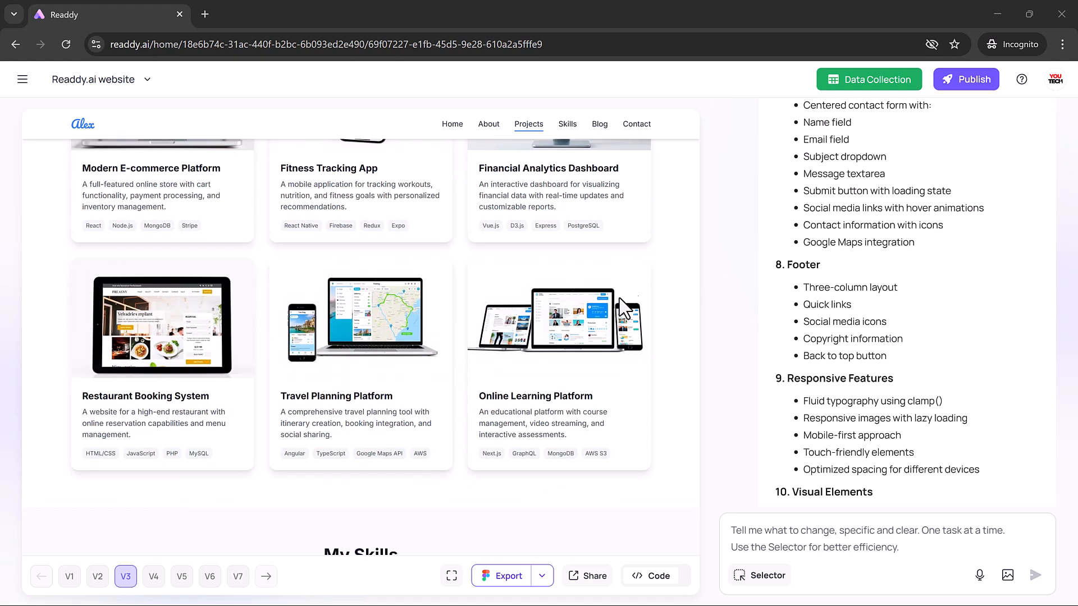
scroll("down", 3)
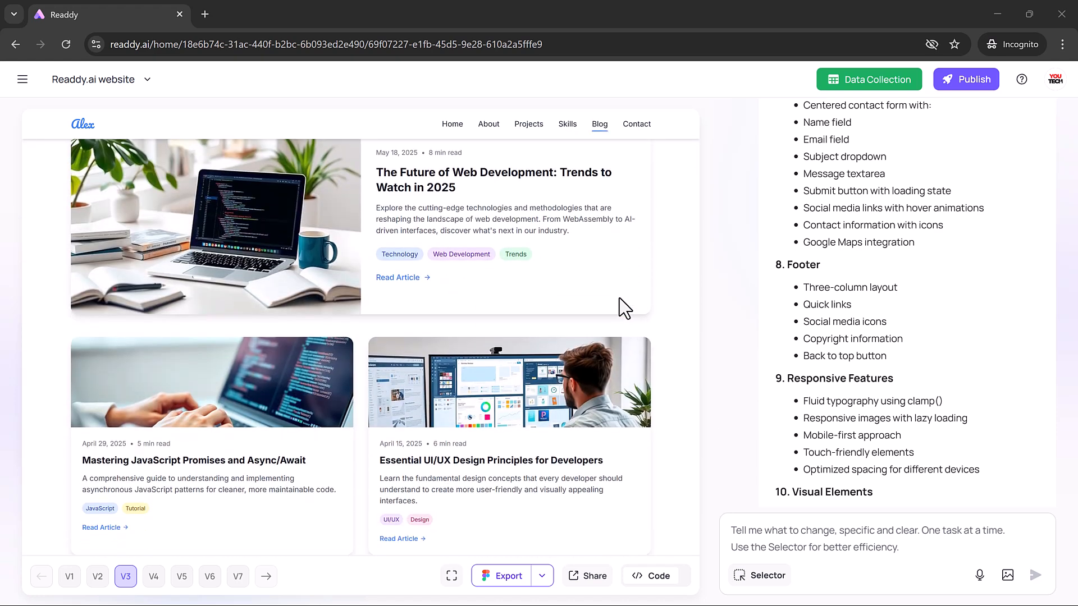
scroll("down", 3)
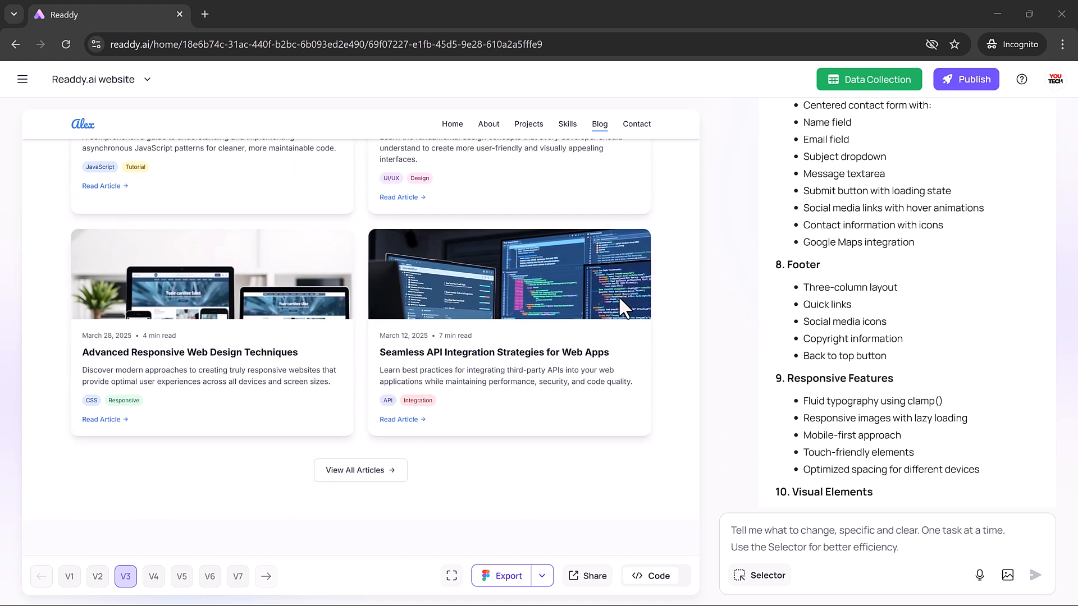
left_click(637, 124)
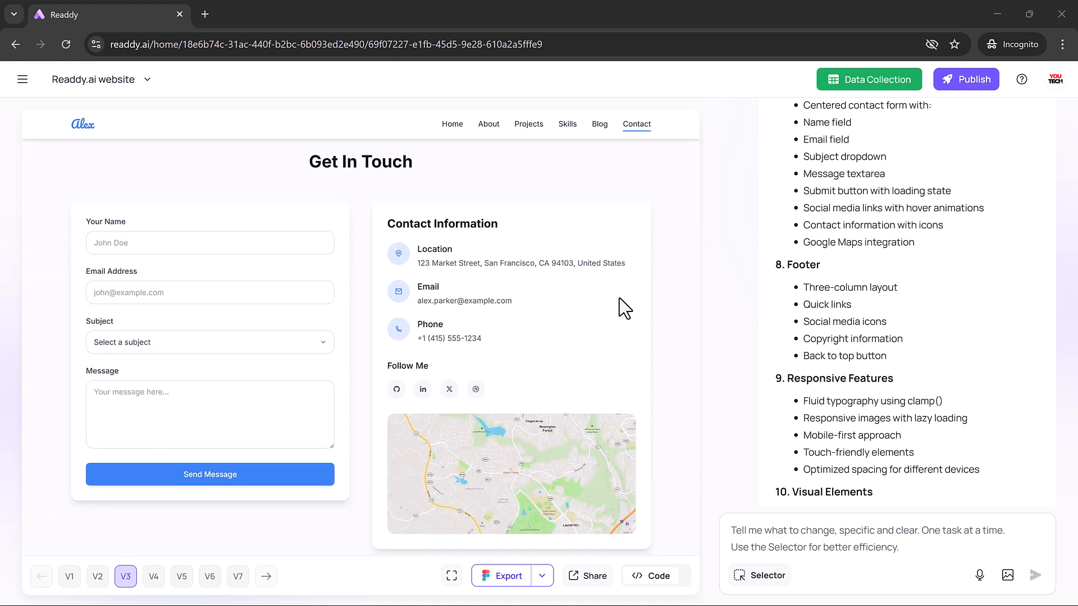
scroll("down", 3)
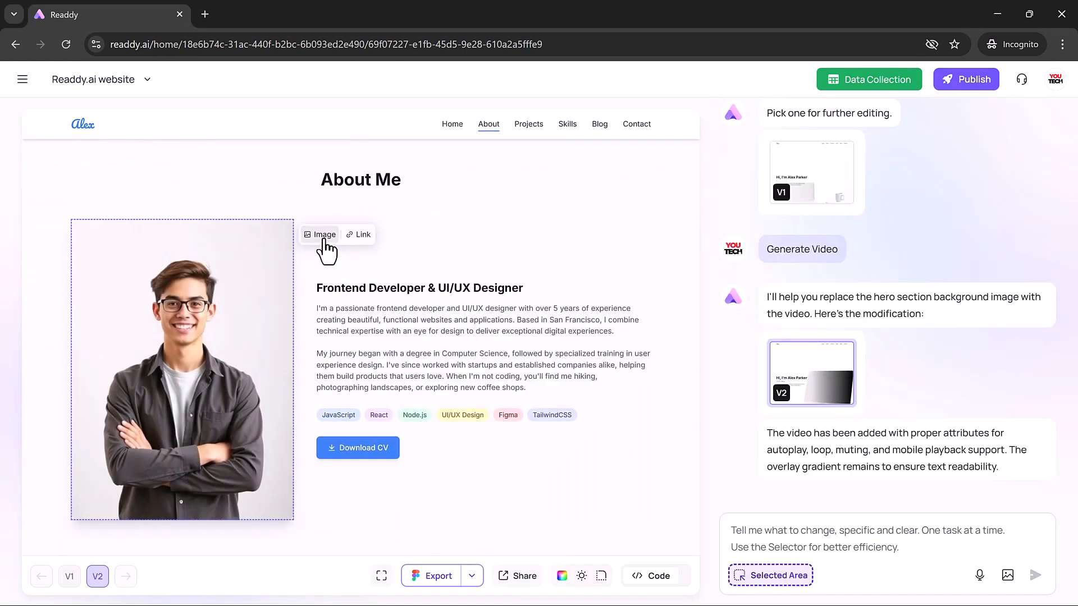
Remove the About Me portrait's background and apply a generated soft blurry office backdrop.
left_click(320, 235)
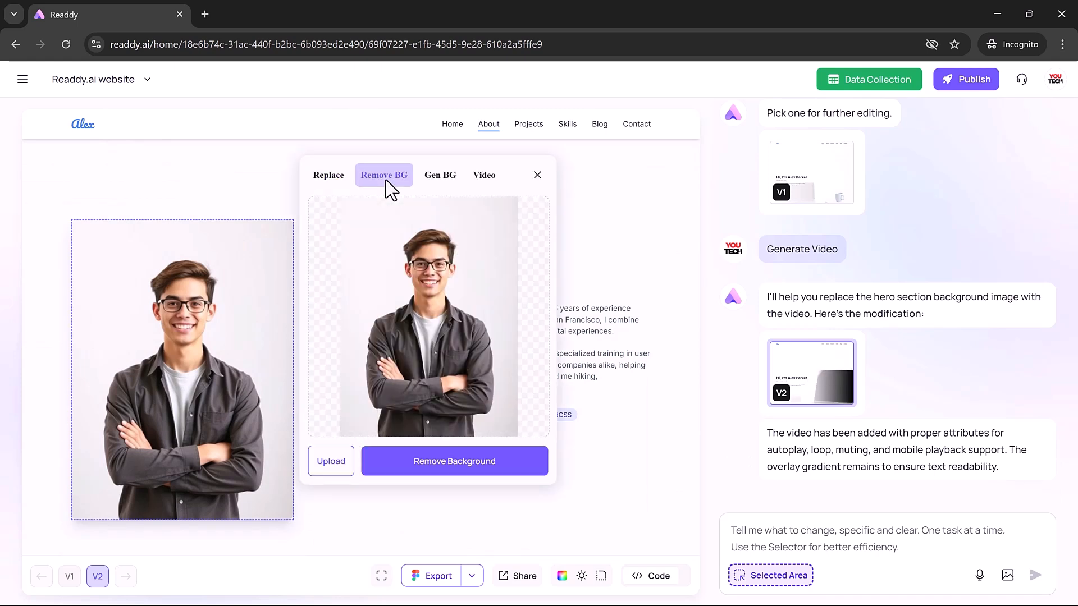
left_click(454, 461)
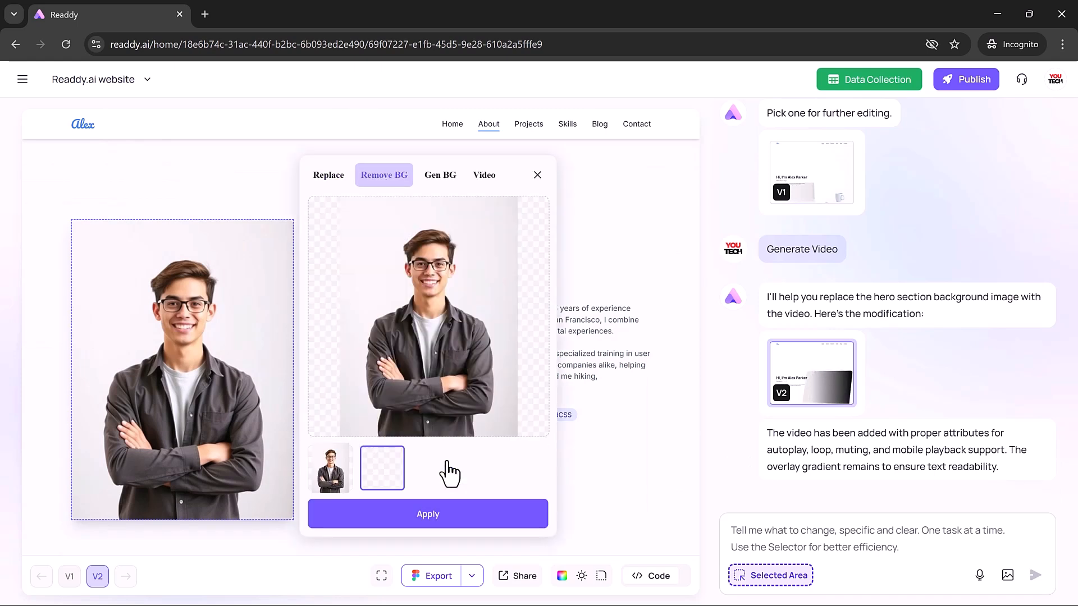
left_click(440, 174)
type("soft blurry office with black theme")
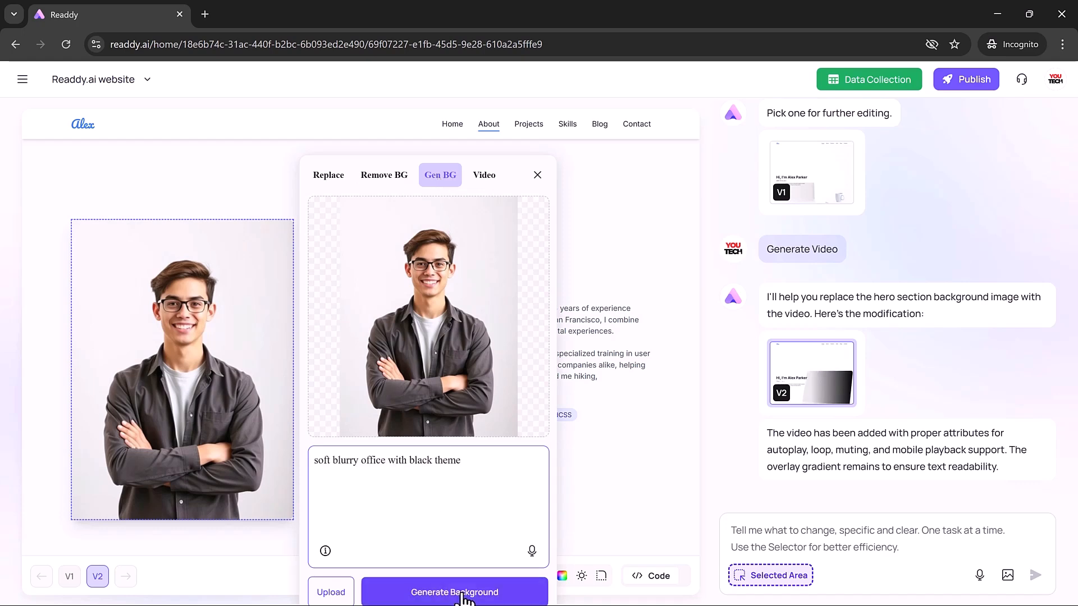
left_click(451, 592)
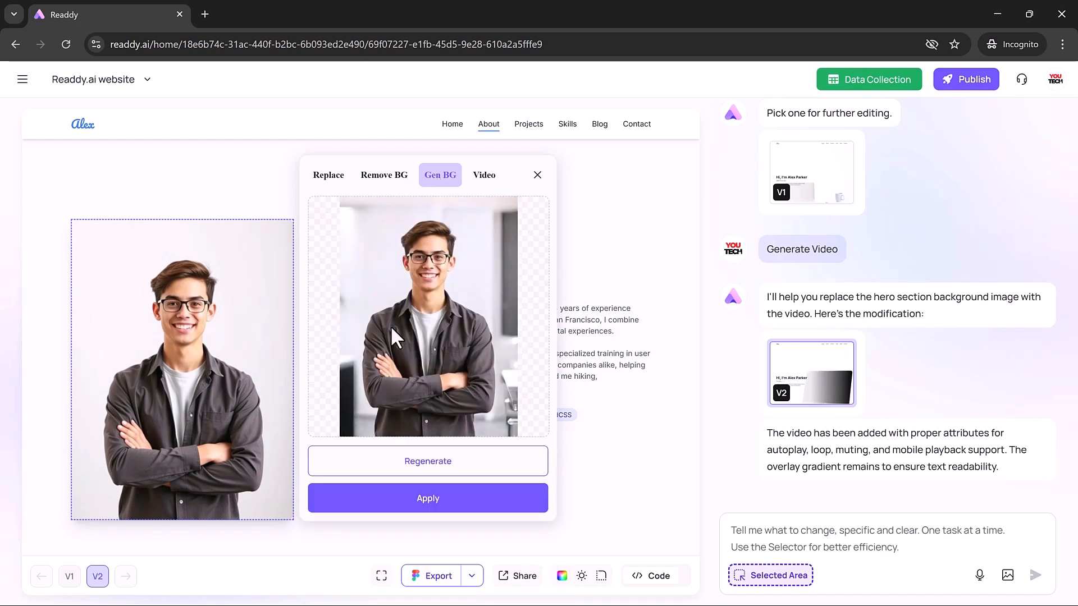
left_click(428, 498)
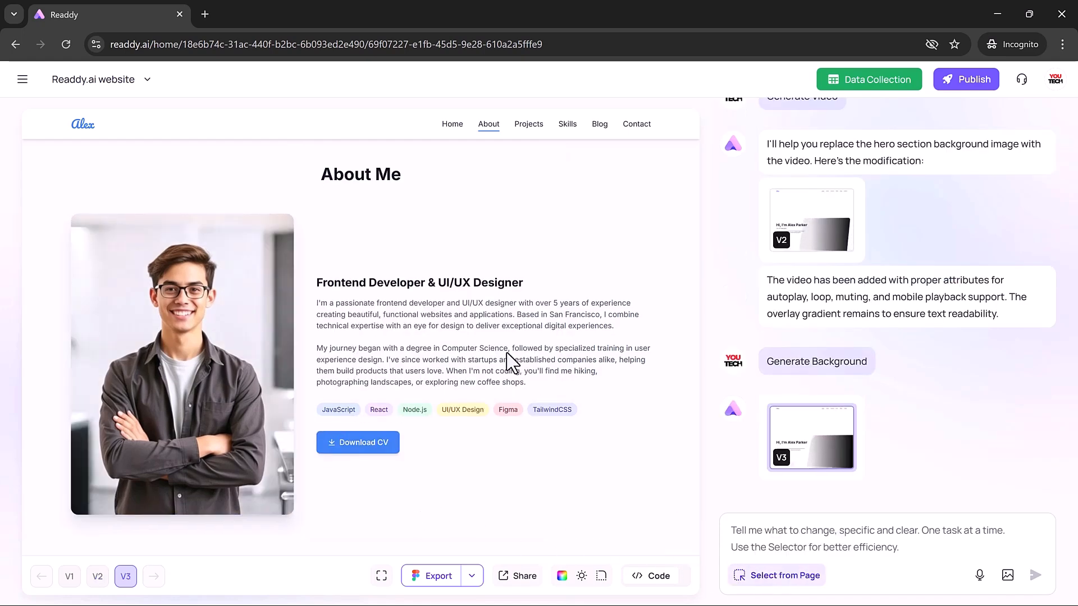
Edit the About Me intro paragraph to end at 'Based in San Francisco.' and save it.
left_click(476, 314)
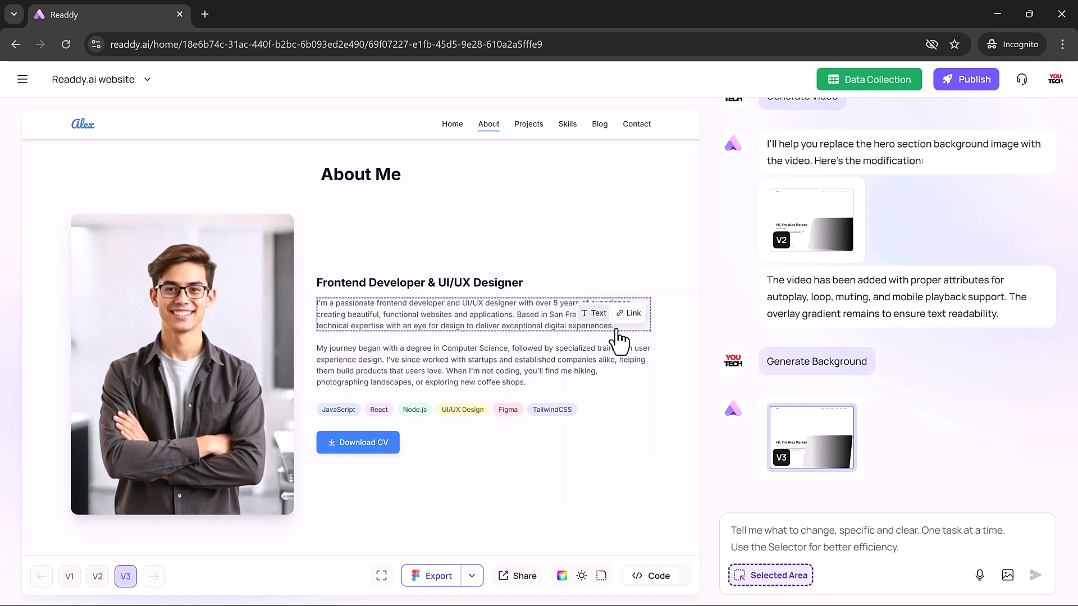
left_click(593, 313)
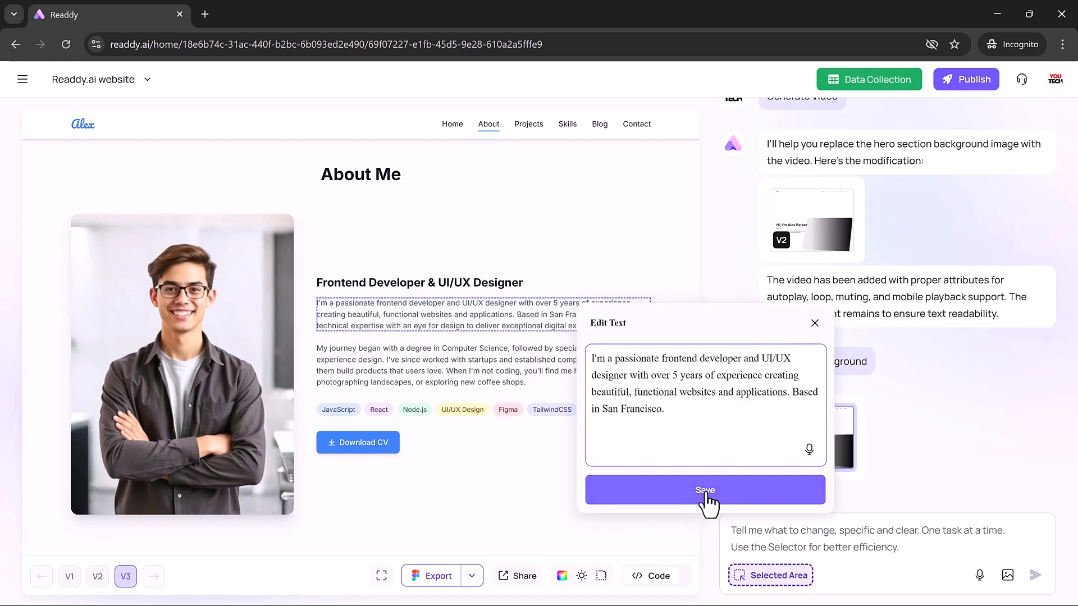
left_click(705, 490)
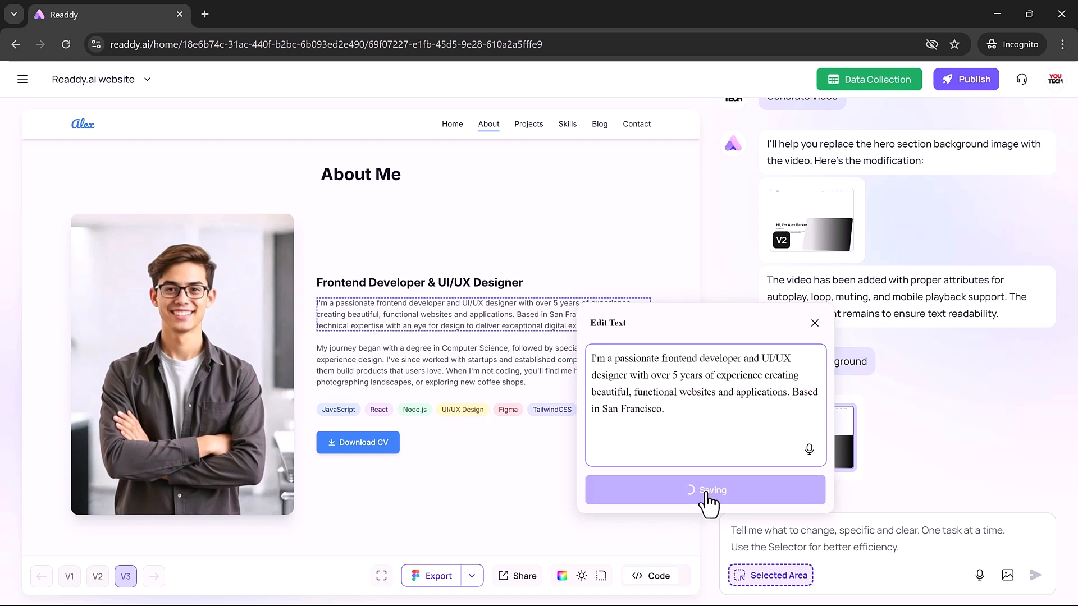
left_click(705, 490)
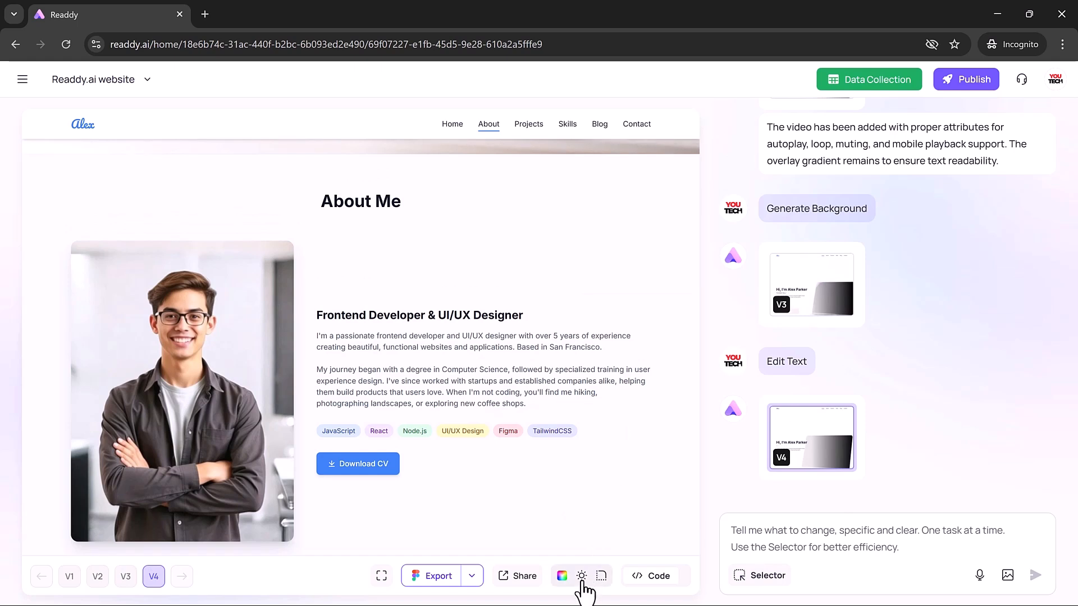
Choose the Dark theme in the site's theme settings.
left_click(582, 576)
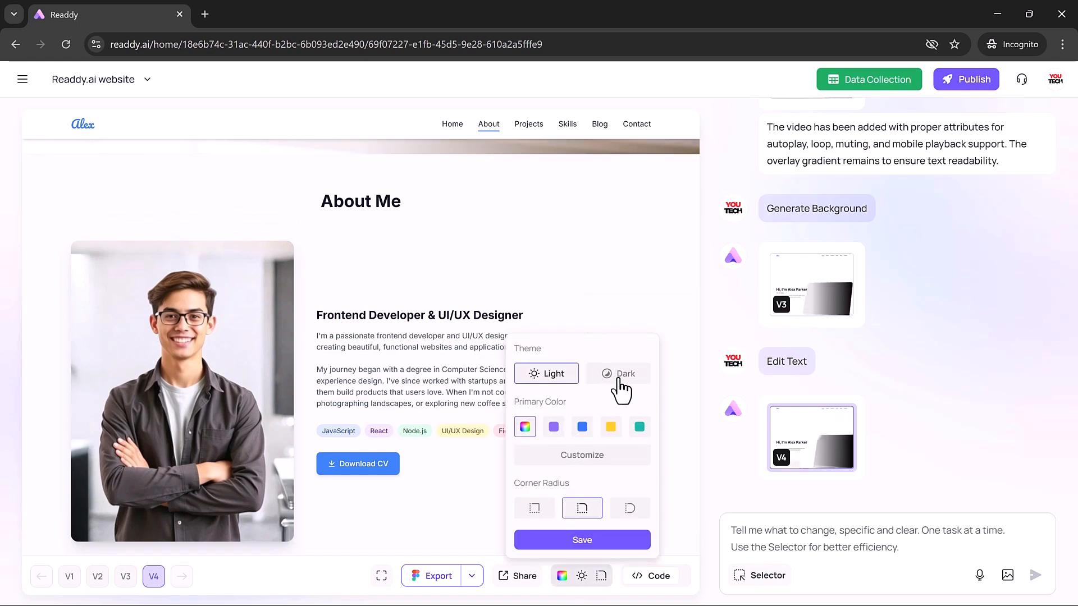
left_click(617, 374)
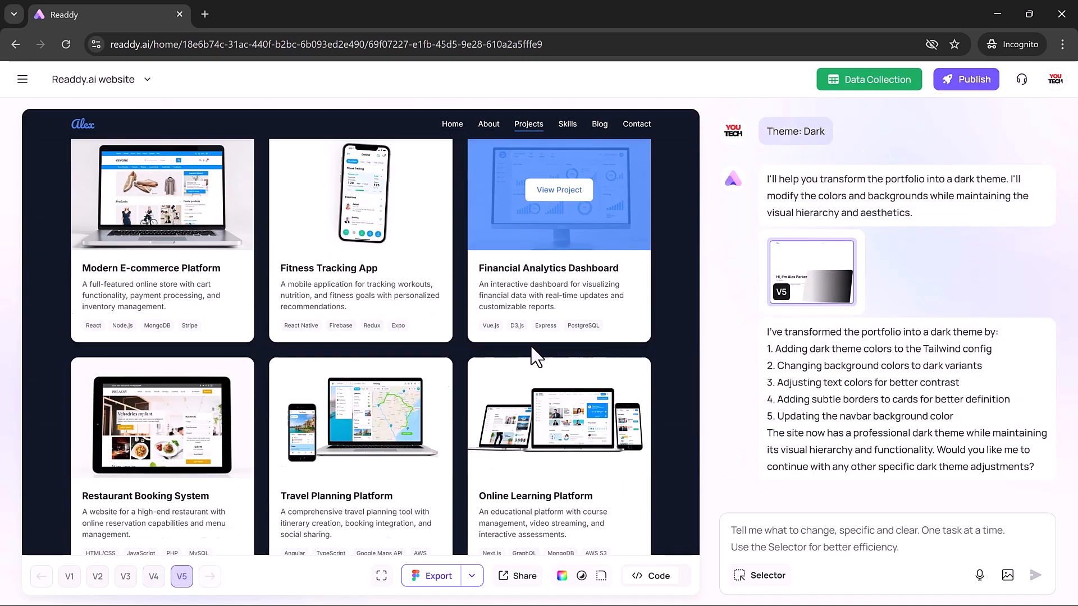
Review the dark V5 footer, restore light version V4 and reopen theme colour settings.
left_click(599, 124)
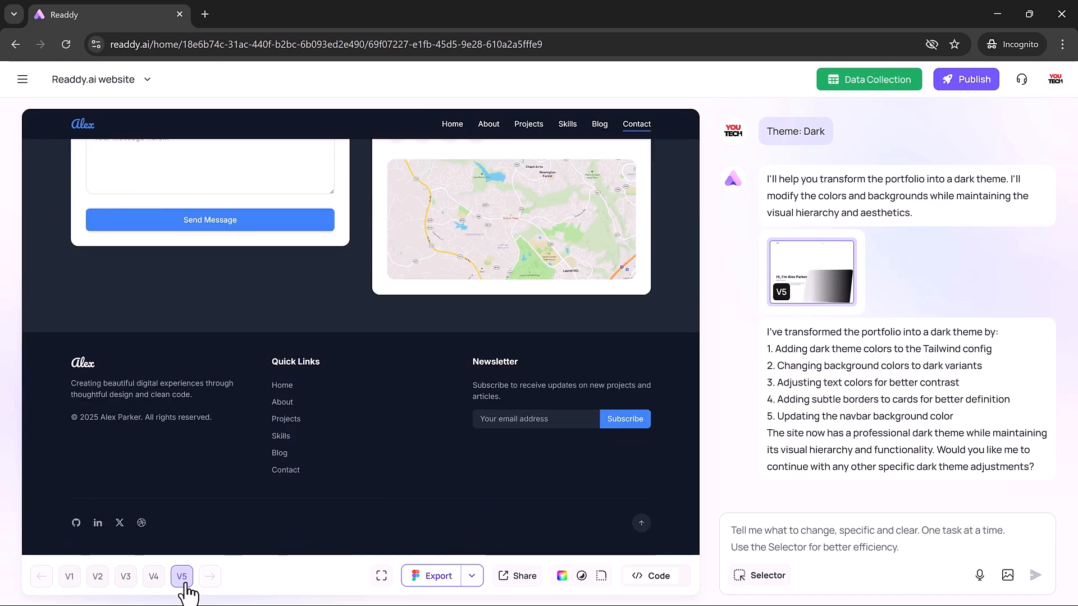
left_click(152, 577)
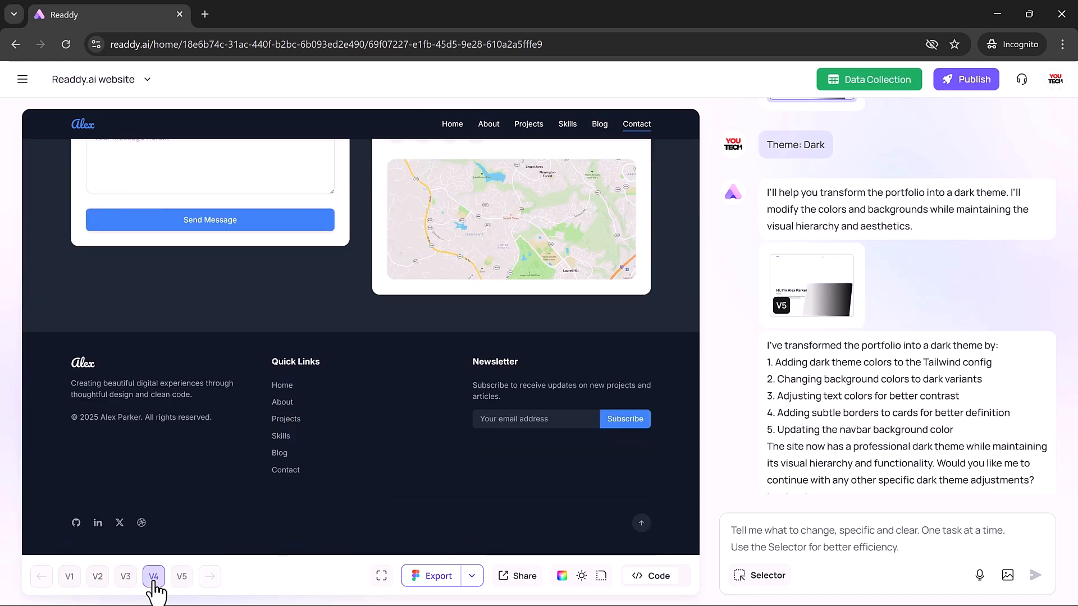
left_click(152, 577)
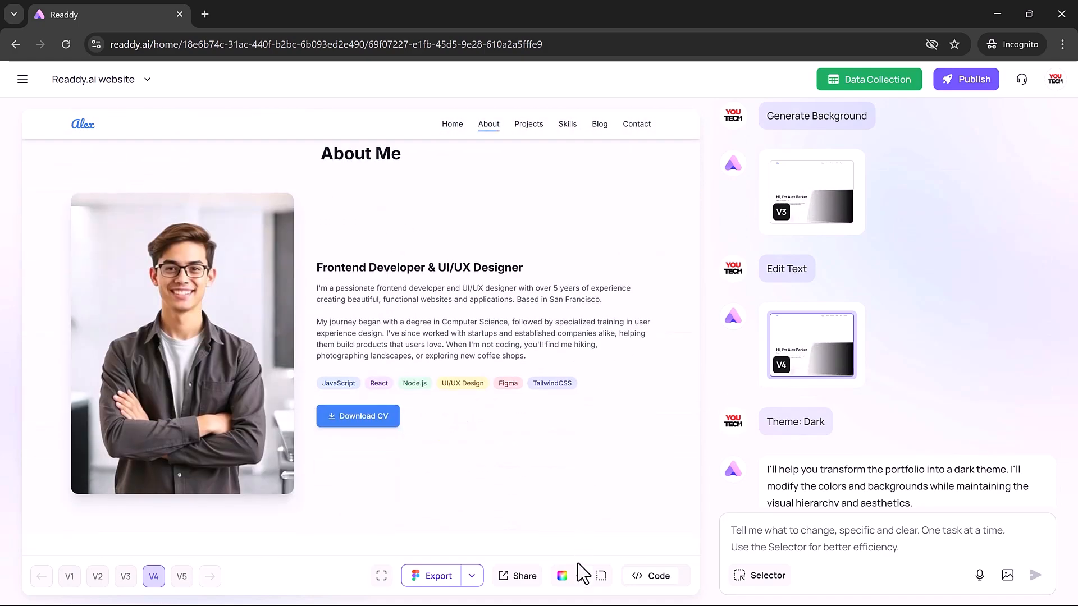
left_click(562, 576)
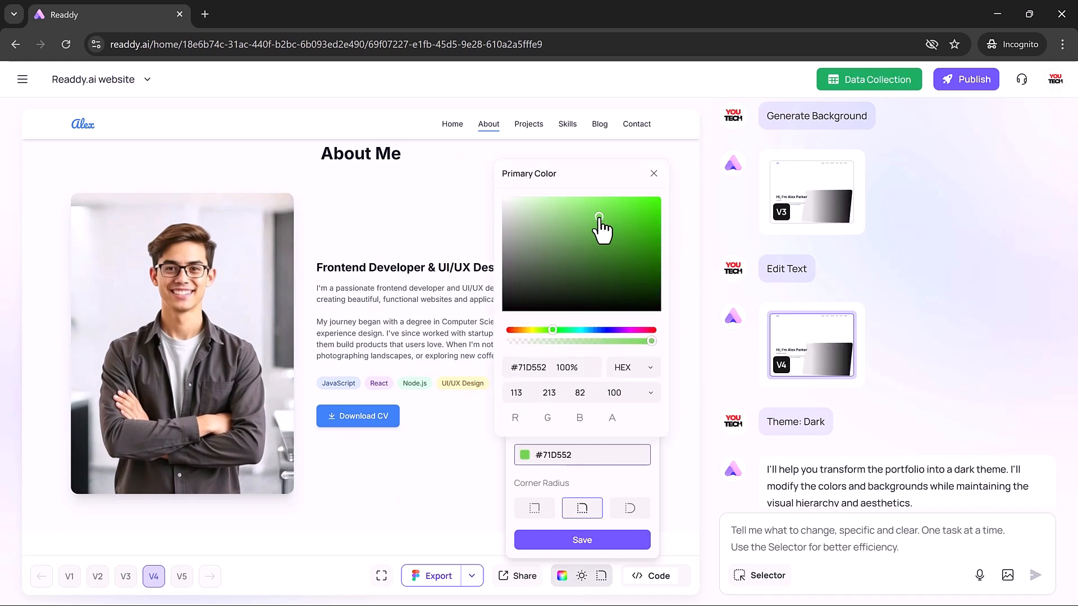
Save primary colour #71D552, check it across Blog and Contact, and select the contact form.
left_click(569, 204)
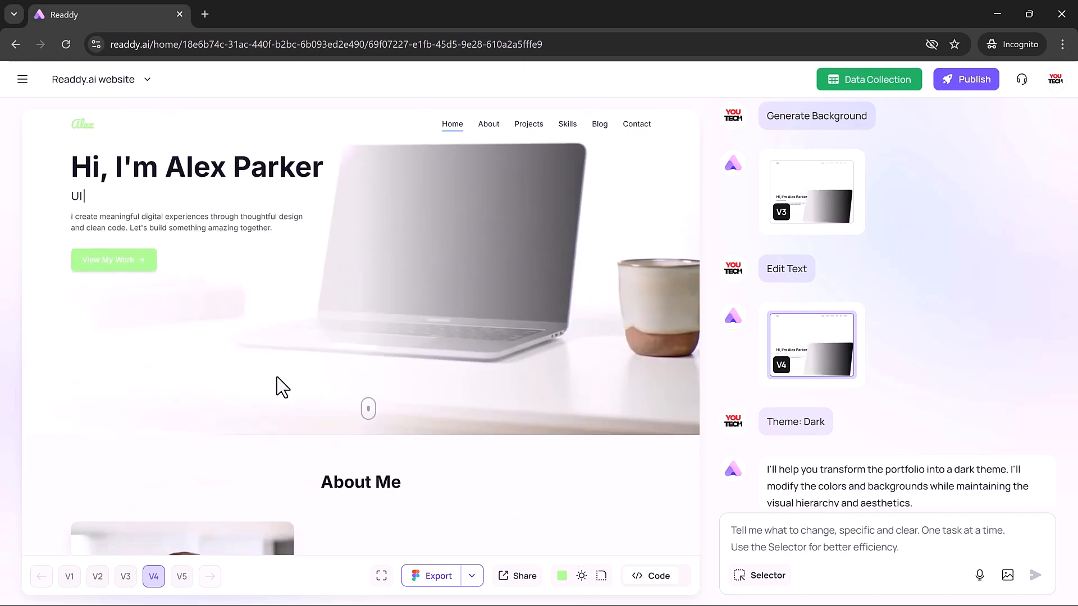
scroll("down", 3)
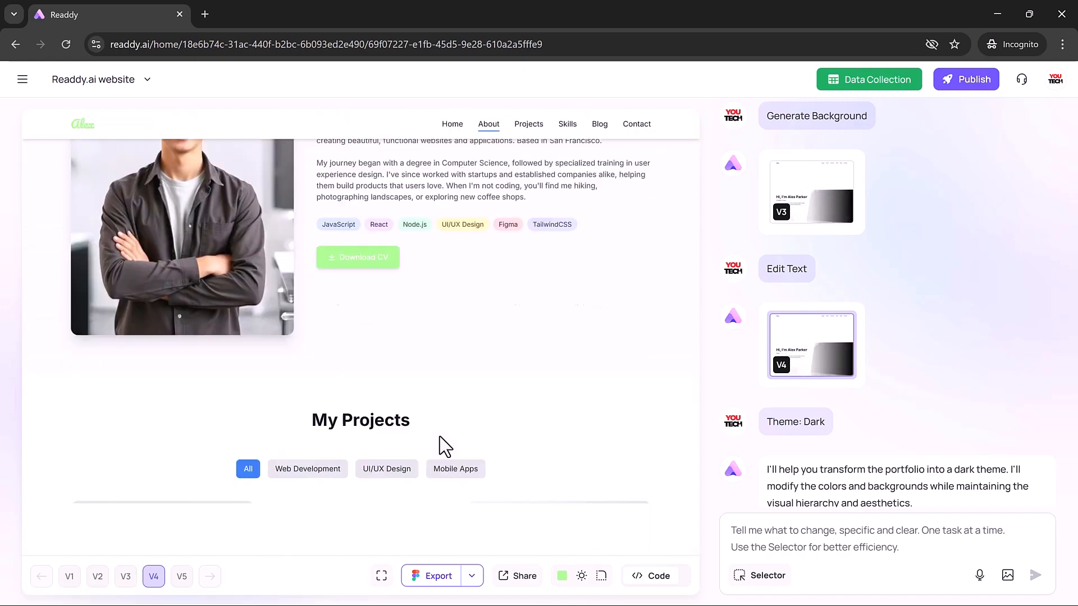
left_click(600, 123)
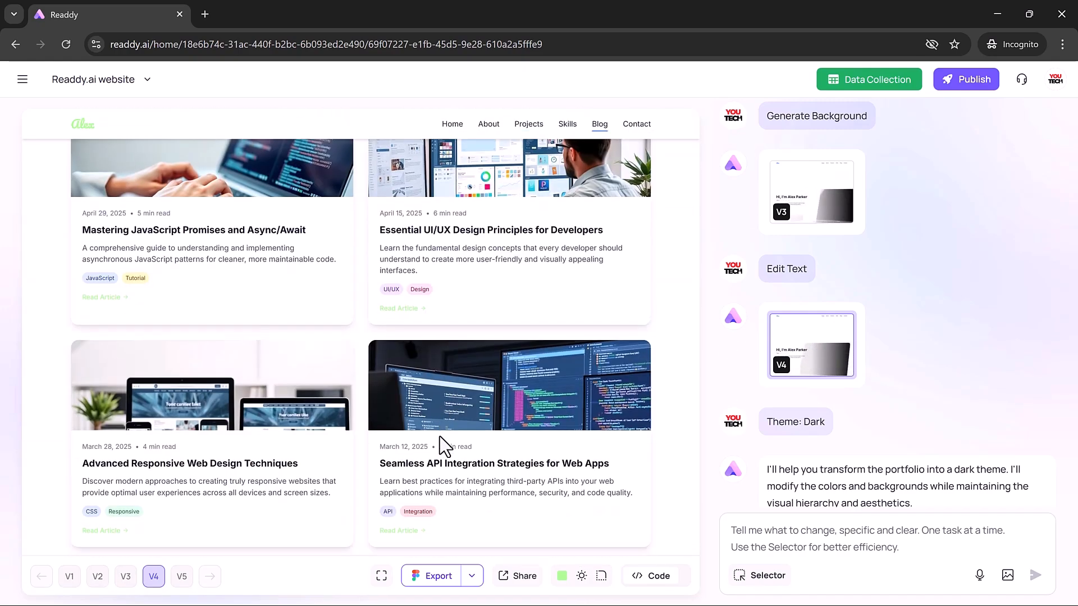
left_click(637, 124)
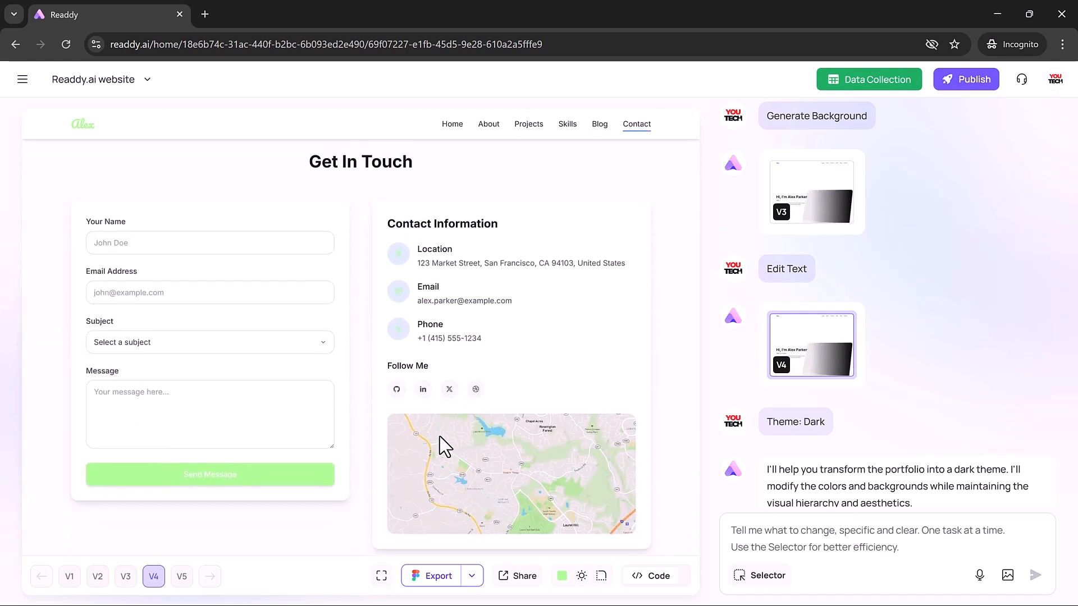
left_click(759, 575)
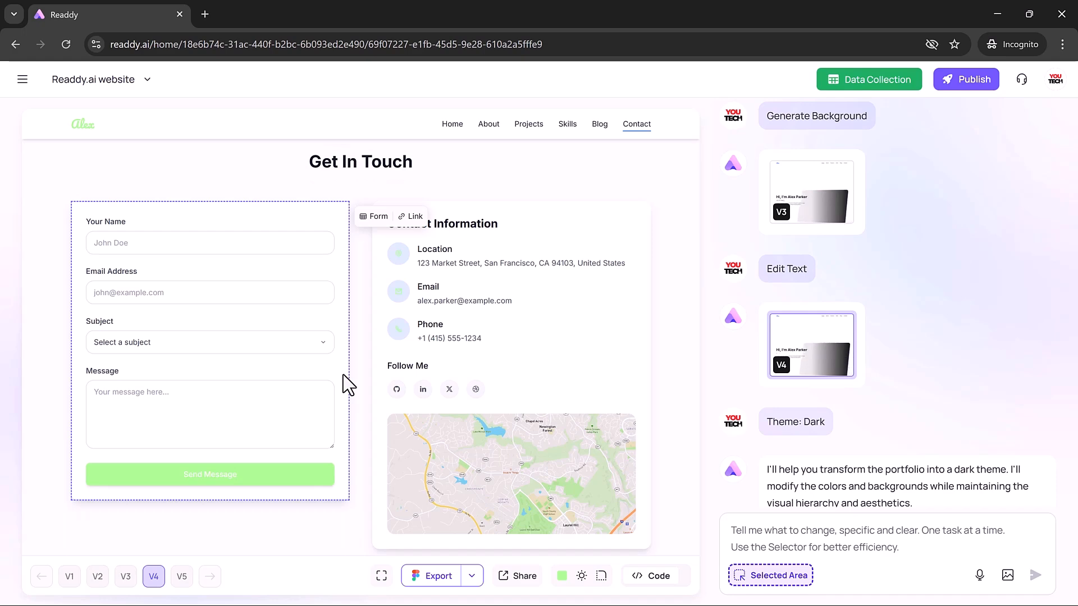
Connect the contact form to a new Data Collection form and check its logged submission.
left_click(869, 78)
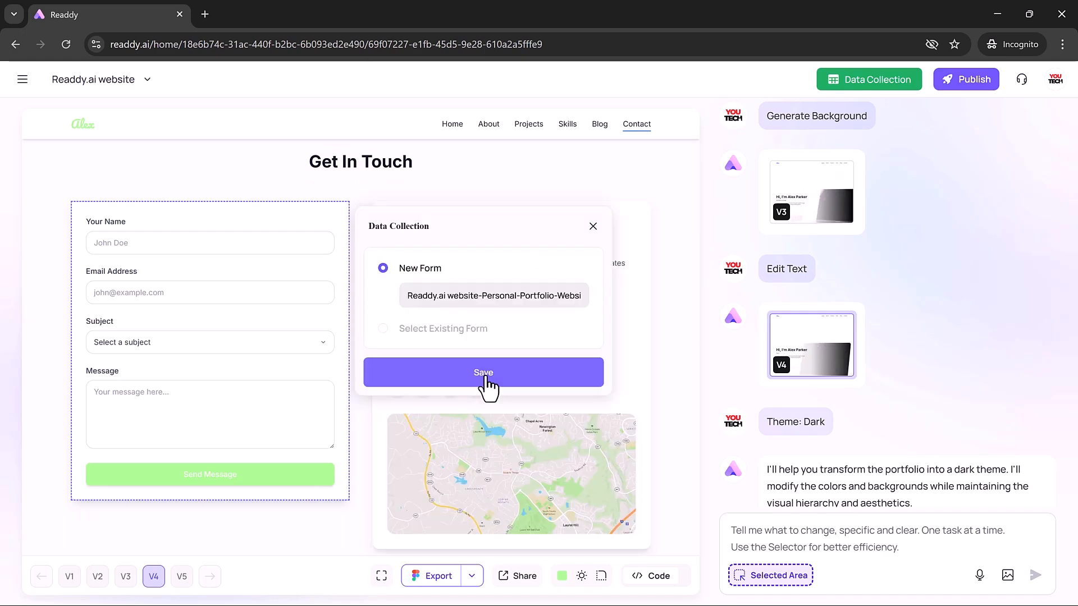
left_click(482, 373)
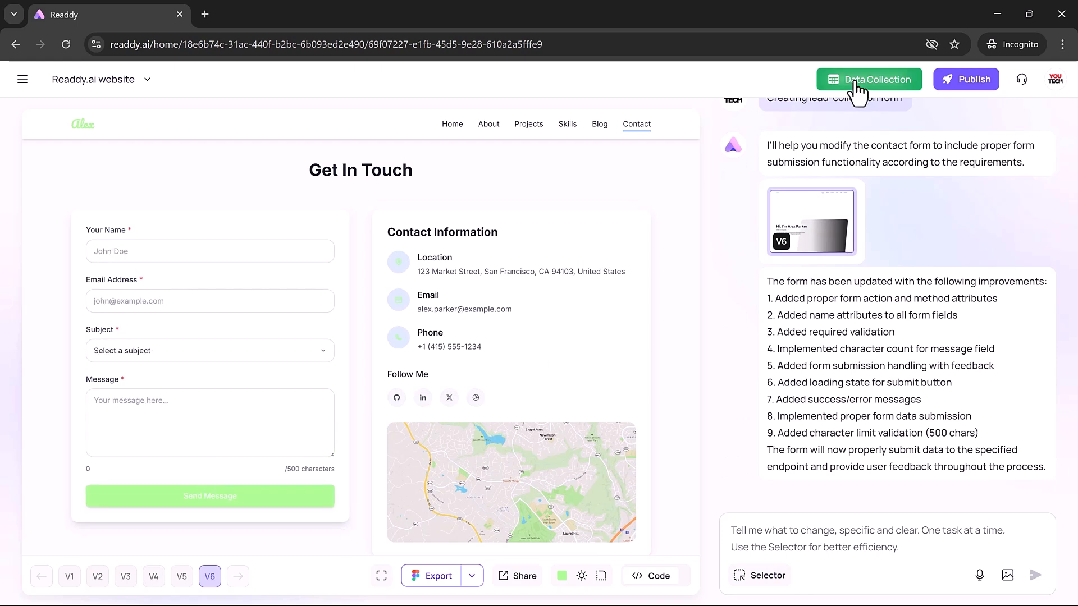
left_click(877, 79)
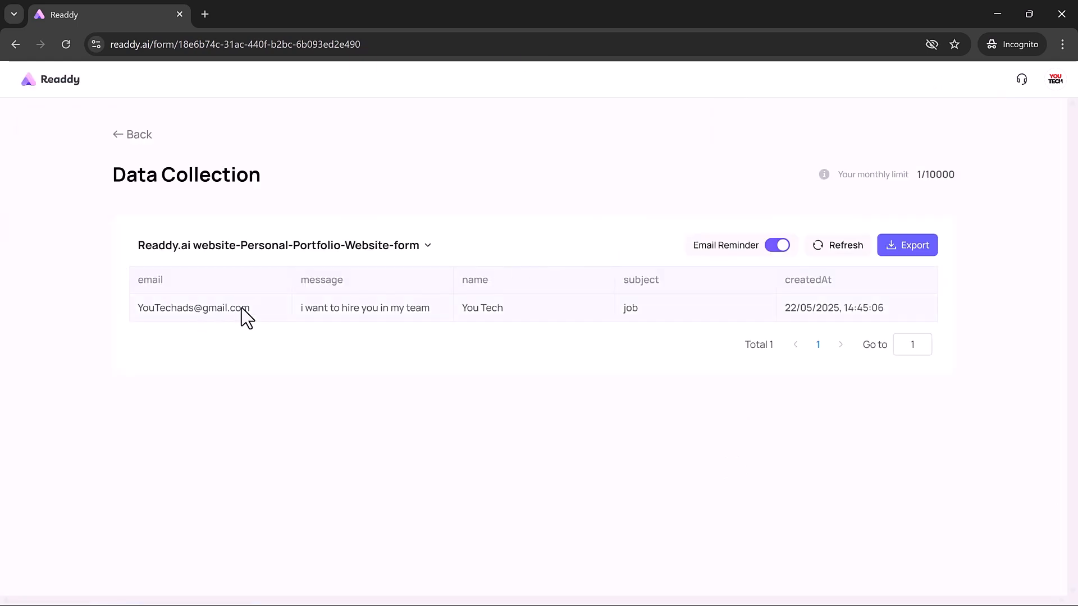
mouse_move(476, 325)
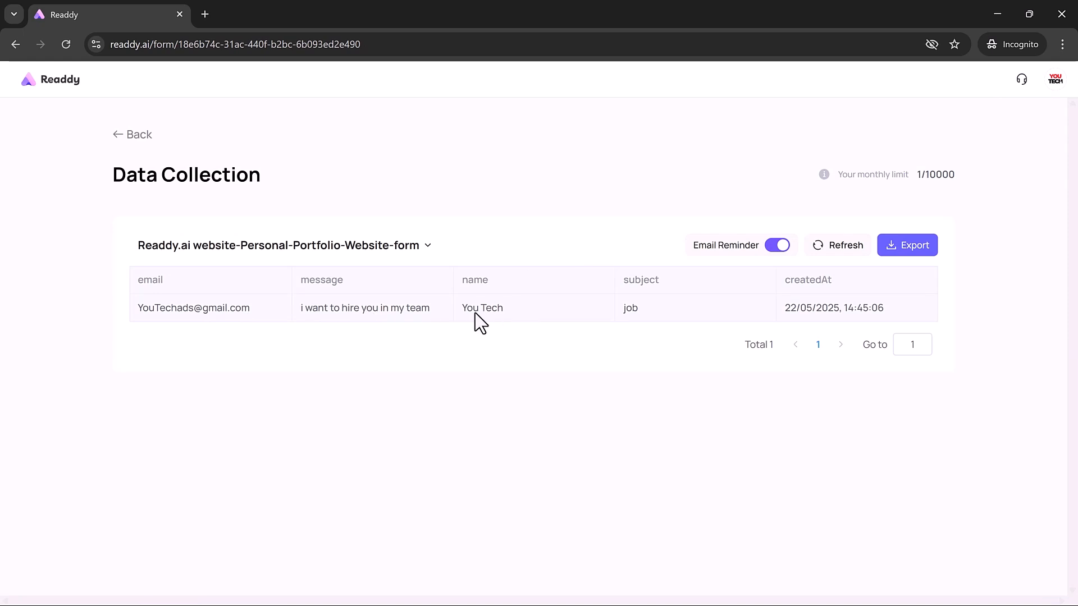
left_click(133, 135)
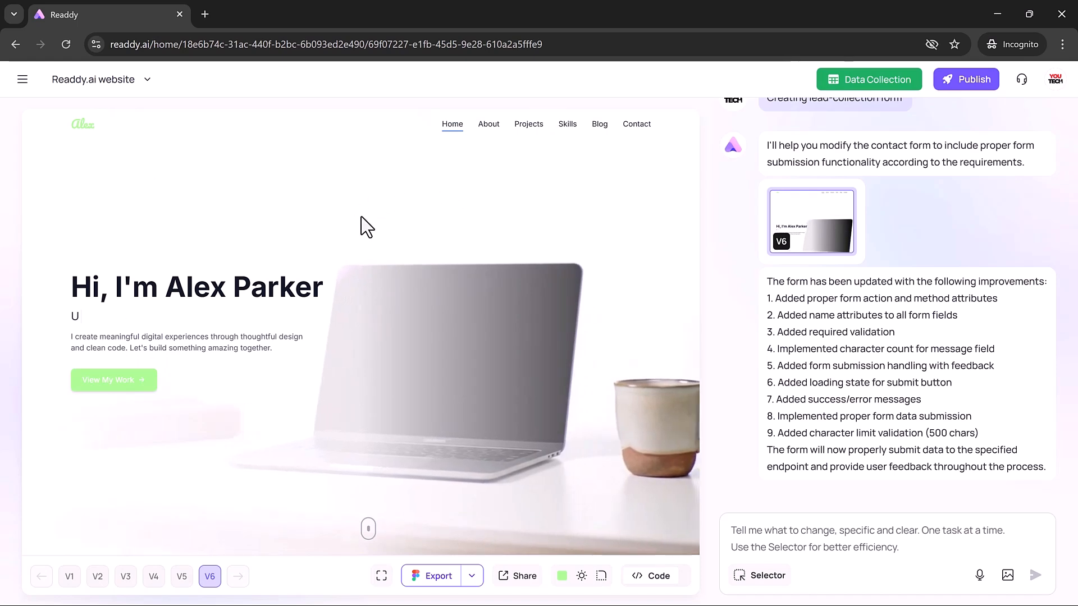
left_click(23, 78)
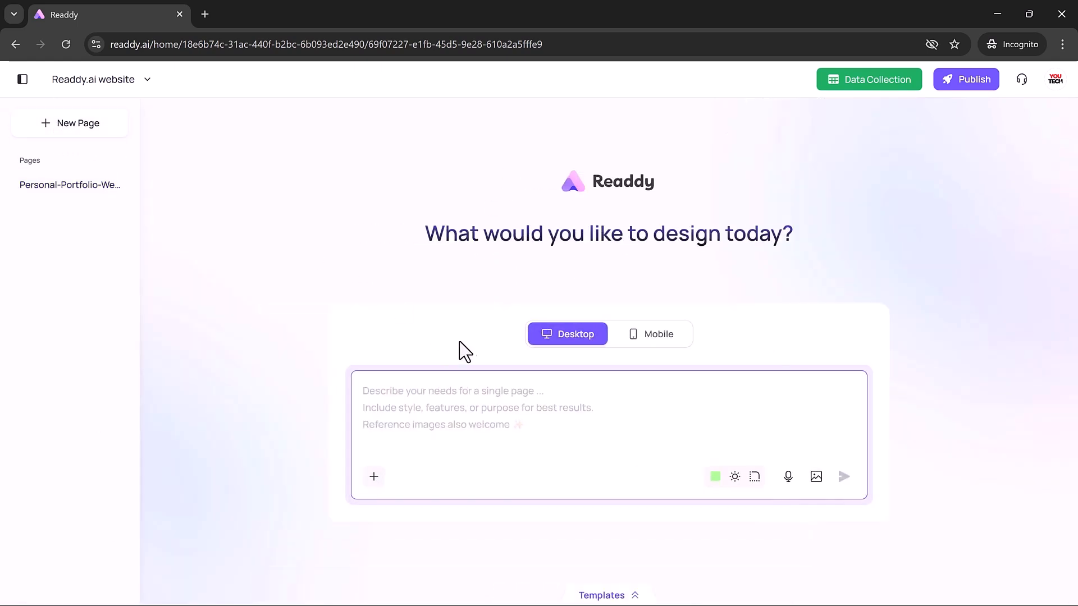
Request a 'Services' page with cards explaining design, development and consulting offerings.
type("Make a 'Services' page with cards explaining my design, development, and consulting offerings. Use icons and a light theme with plenty of white space.")
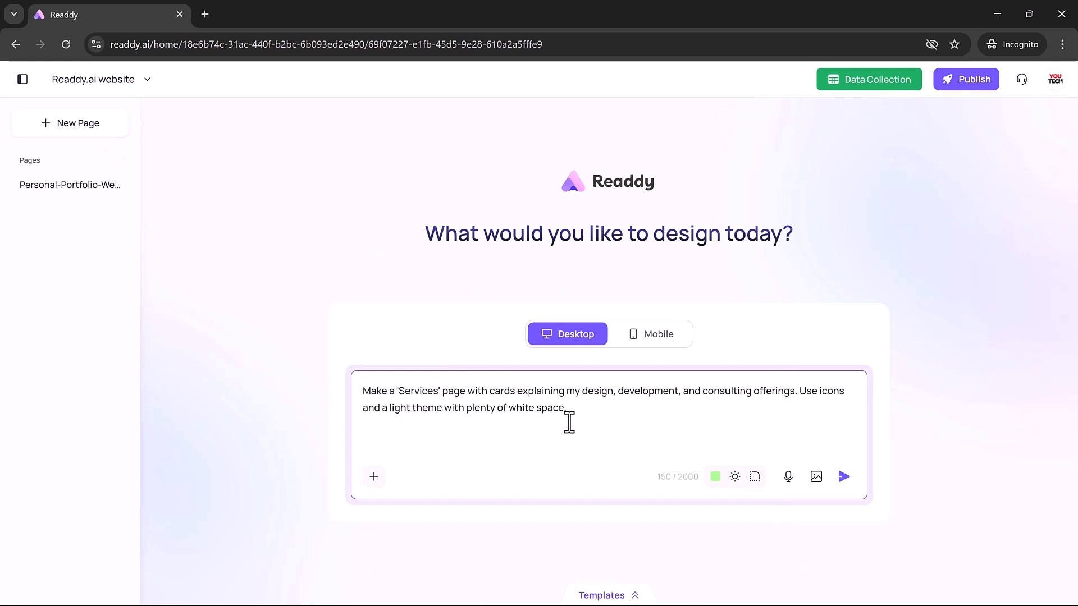
left_click(845, 476)
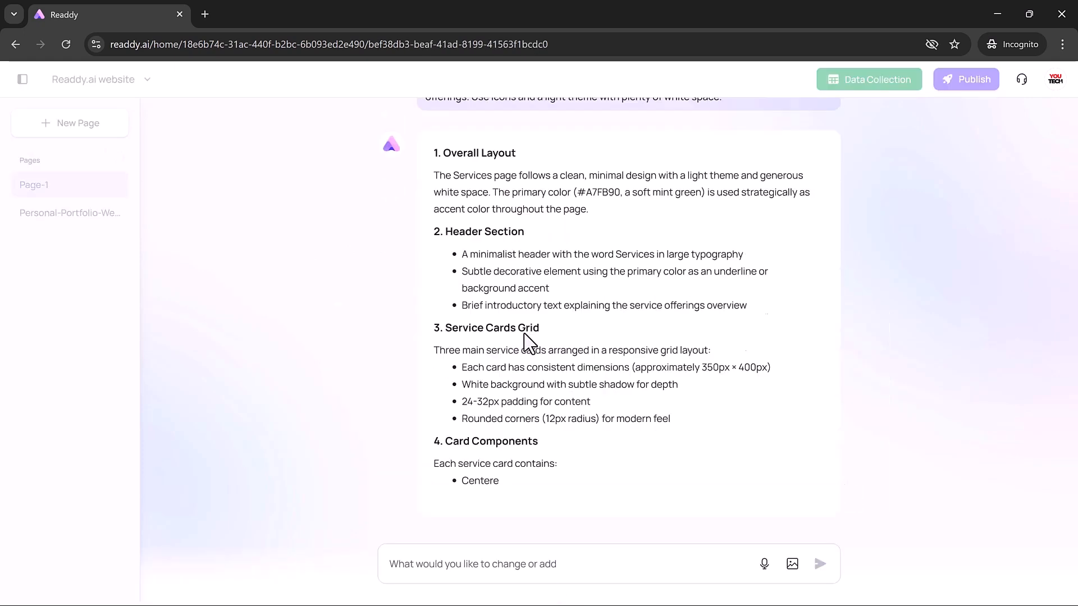
scroll("down", 3)
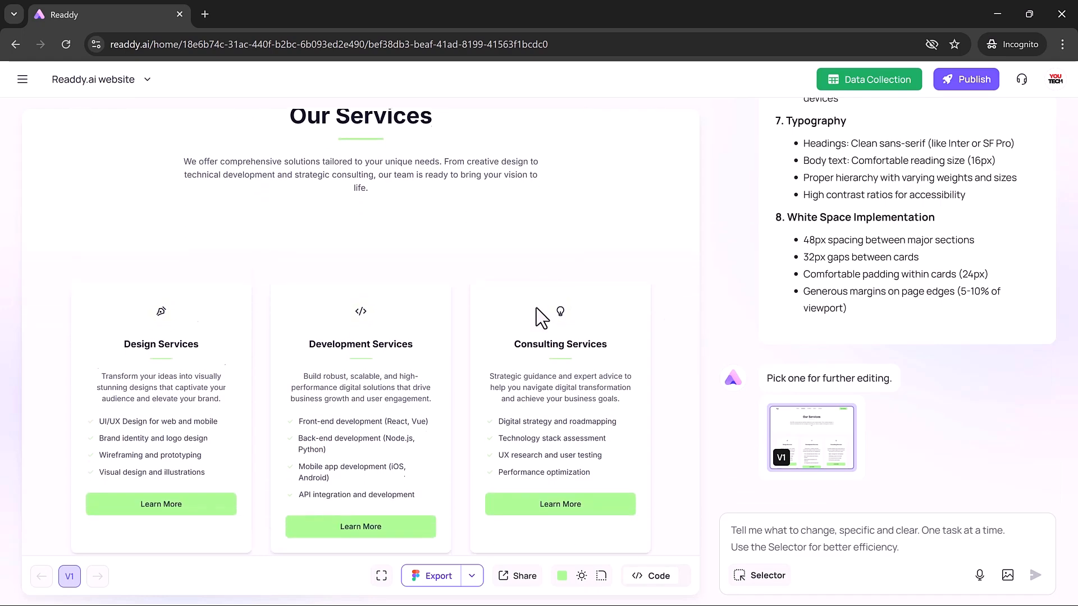
scroll("down", 3)
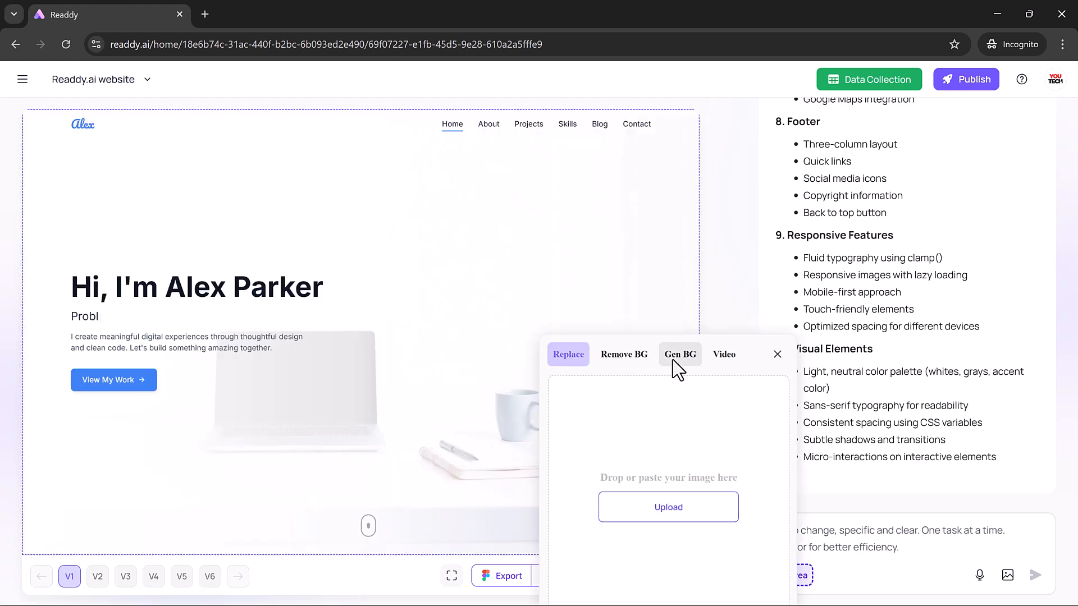
Generate an animated video from the hero image, accepting the credit cost.
left_click(723, 354)
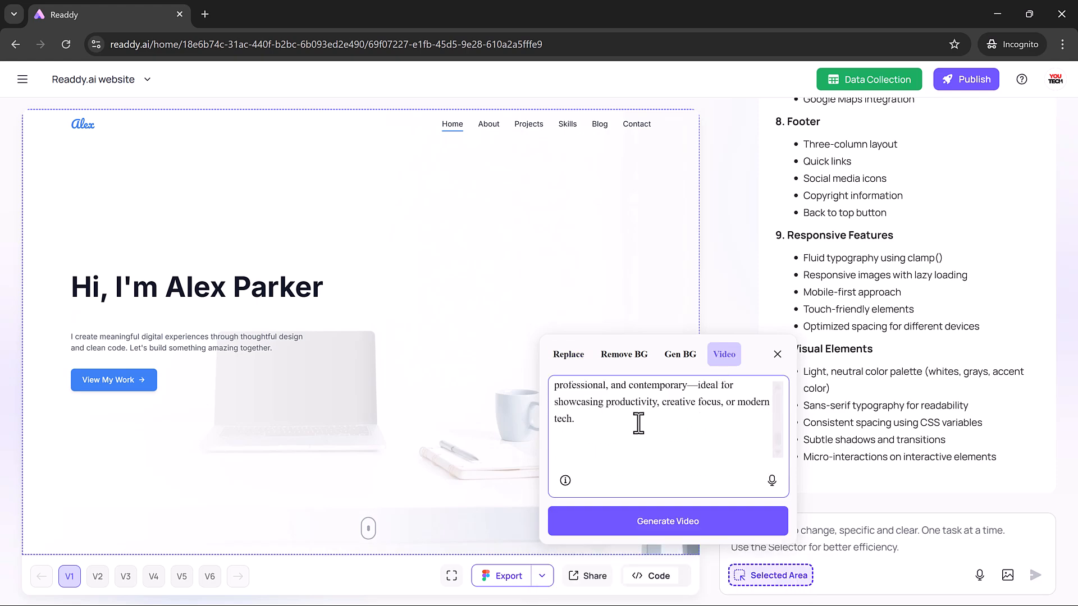
left_click(667, 521)
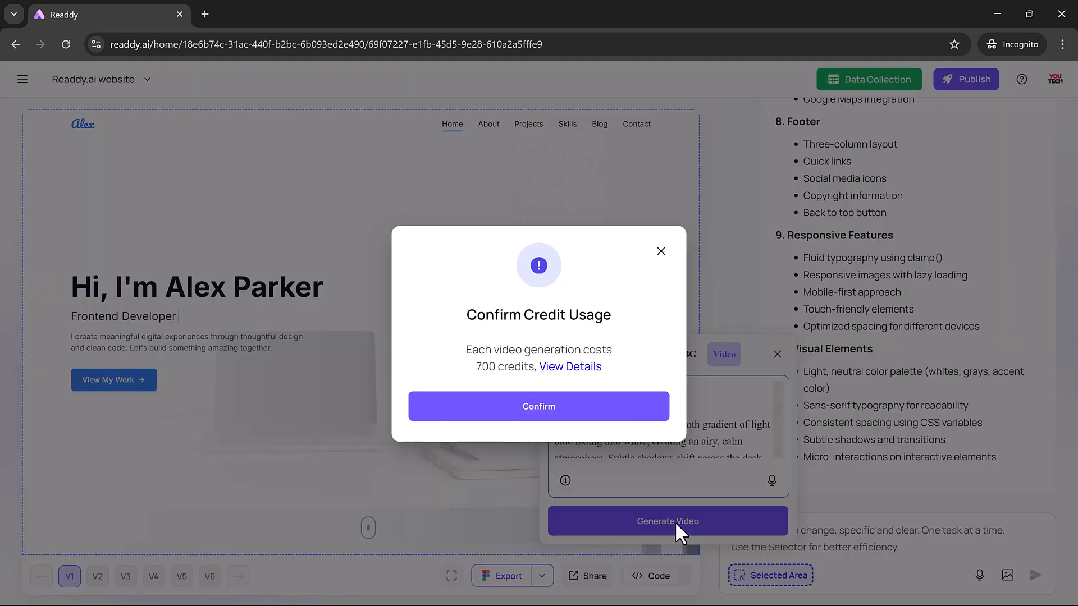
left_click(538, 407)
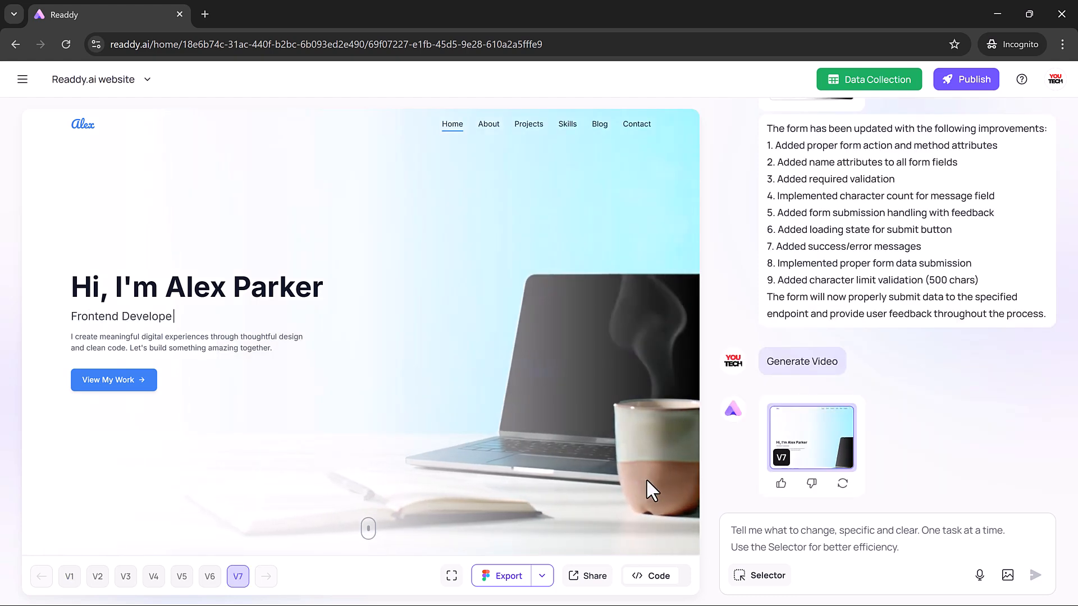
scroll("down", 3)
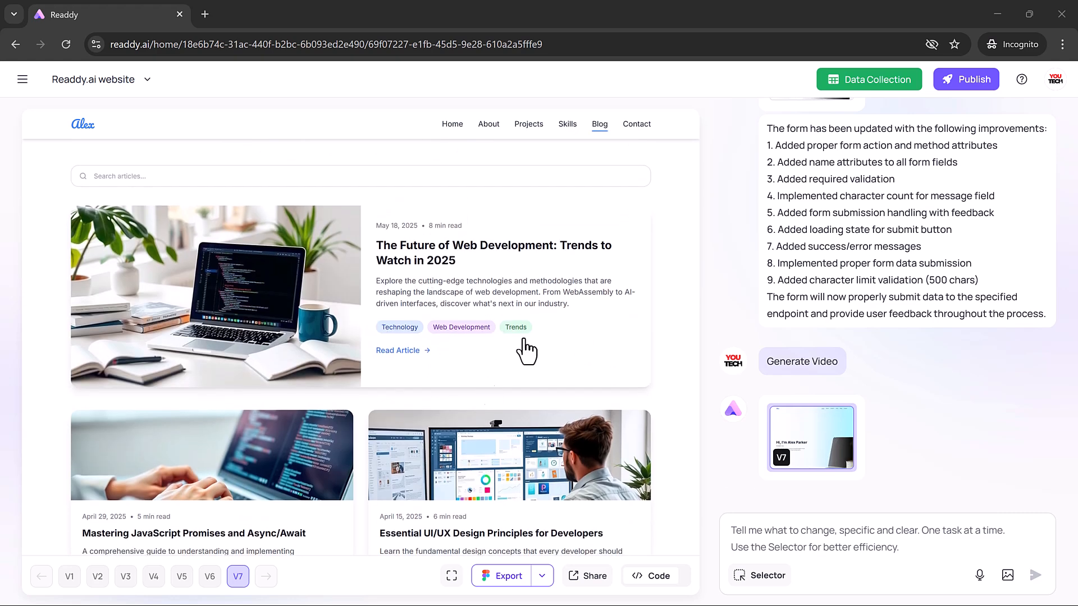
mouse_move(743, 493)
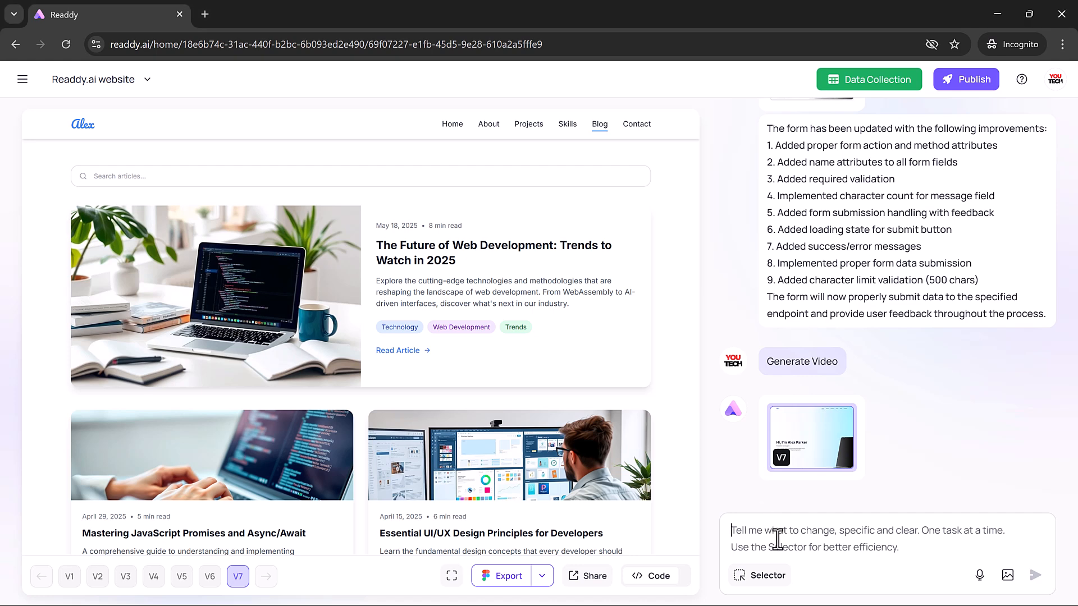
Request a slight pop and shadow transform on the article cards when hovered.
type("On hover, the article cards should have a slight pop and shadow transform")
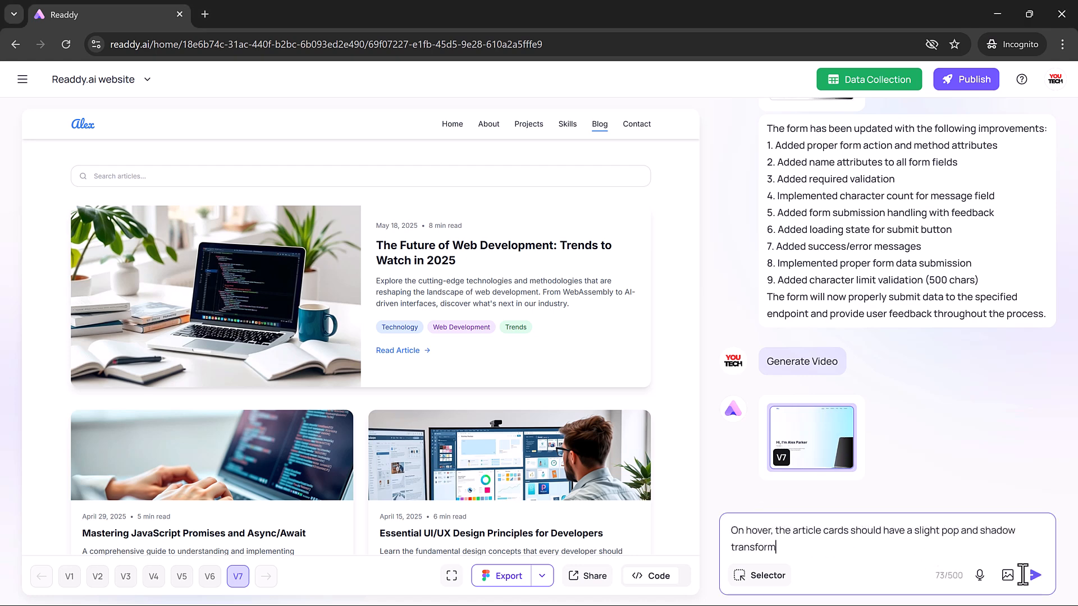
left_click(1042, 575)
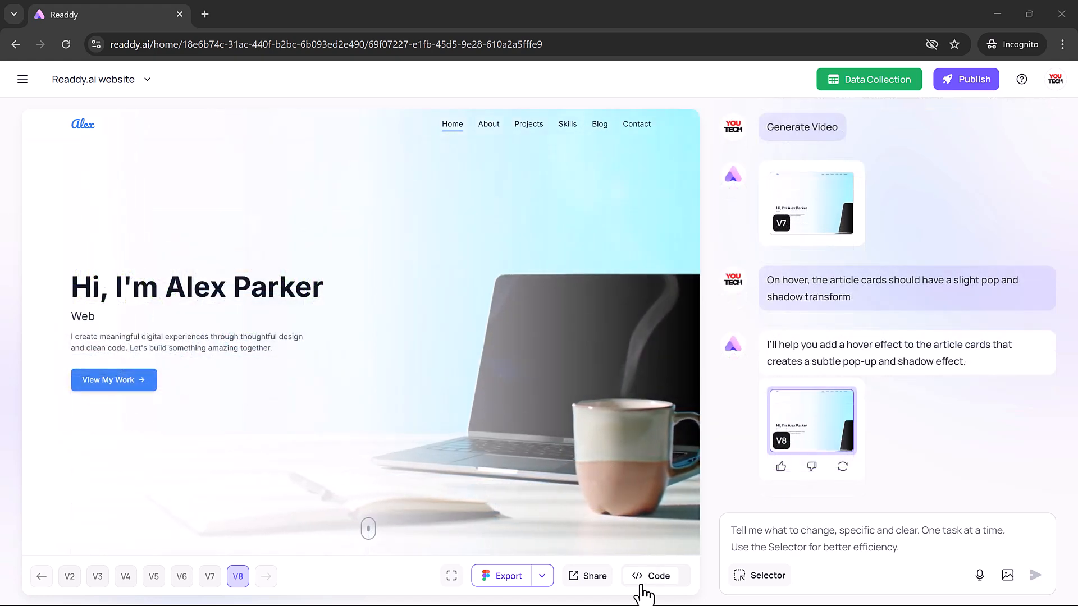
View the page's source code, then go to the project's publish settings.
left_click(658, 574)
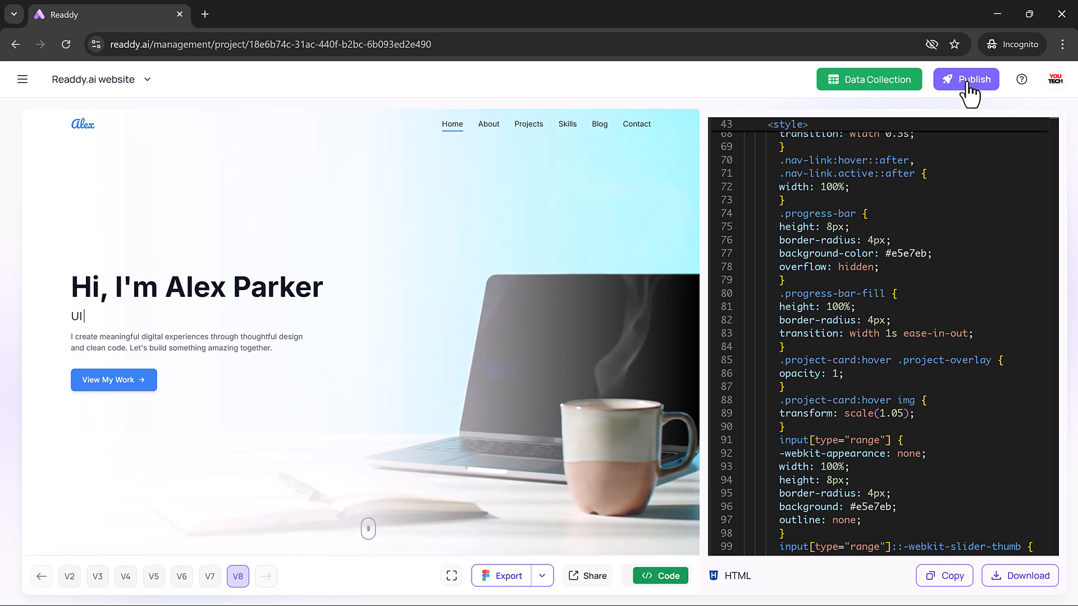
left_click(973, 79)
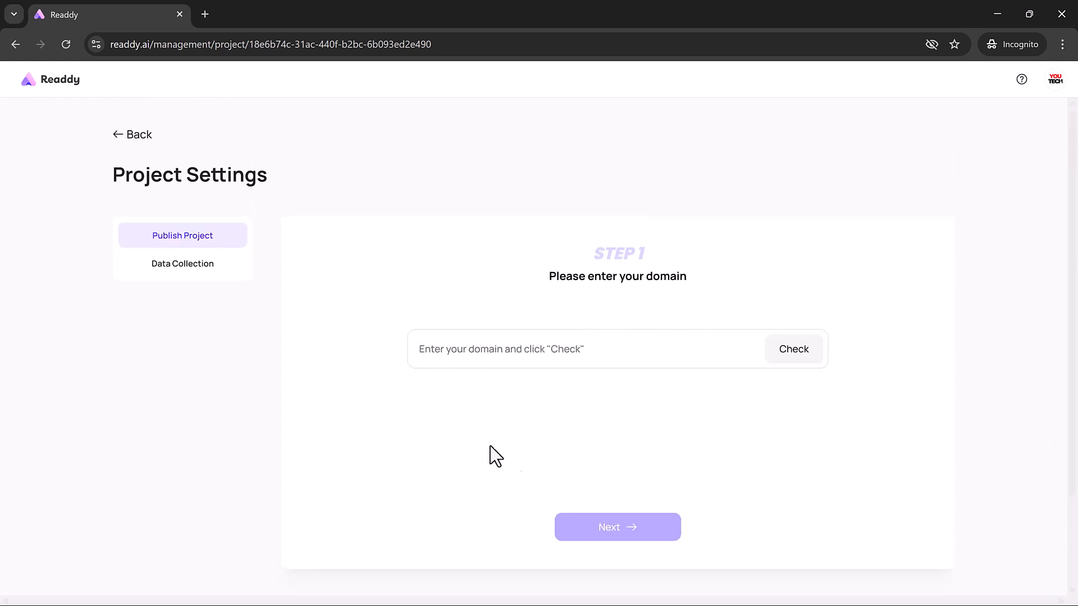
mouse_move(629, 395)
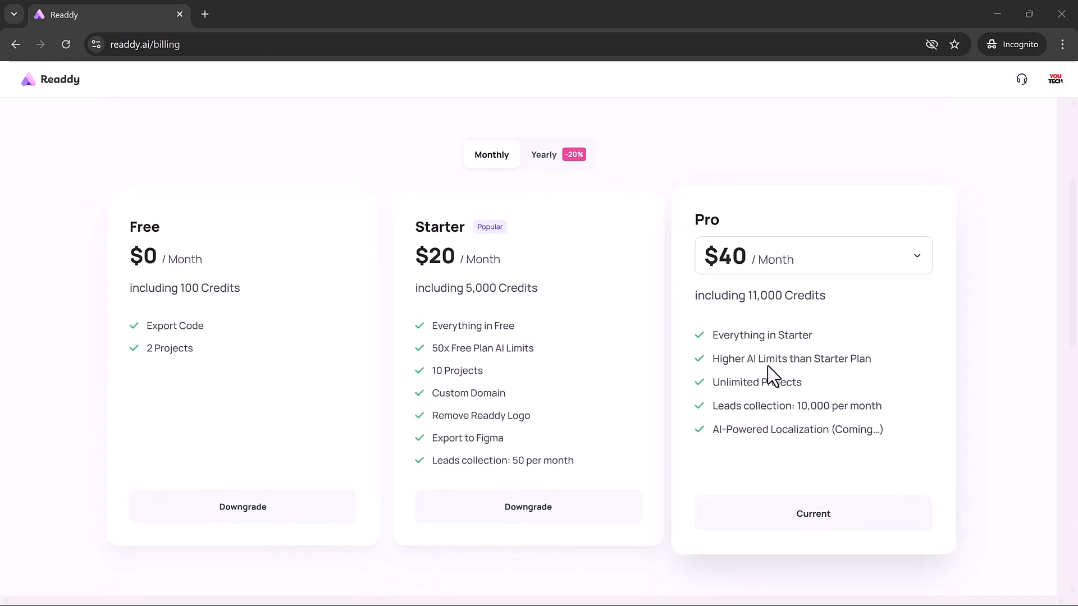
Show yearly plan prices on the billing page (Starter $16, Pro $32 per month).
left_click(545, 154)
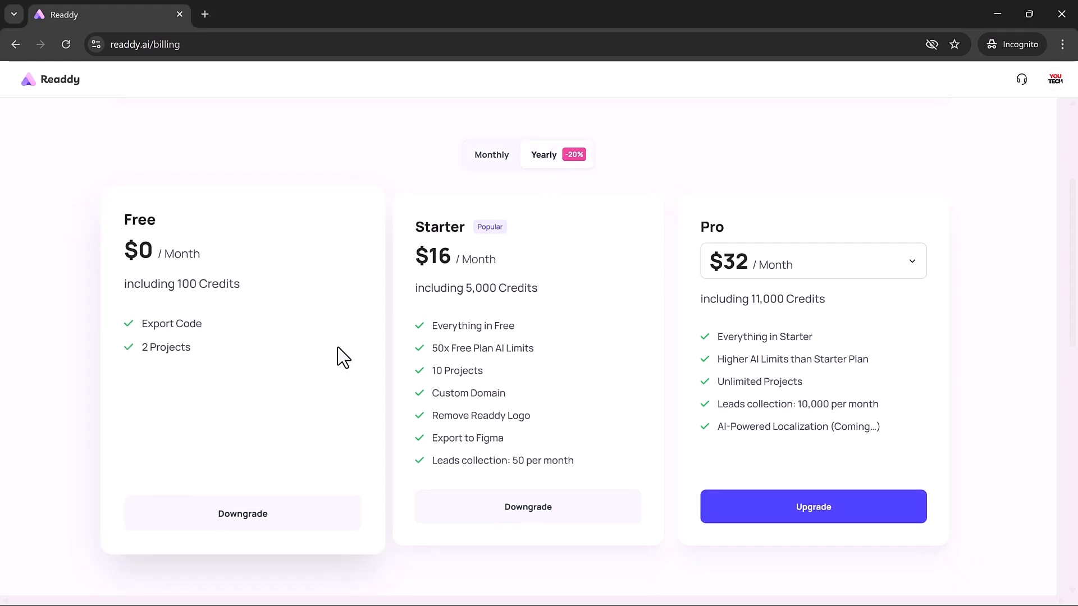
mouse_move(752, 400)
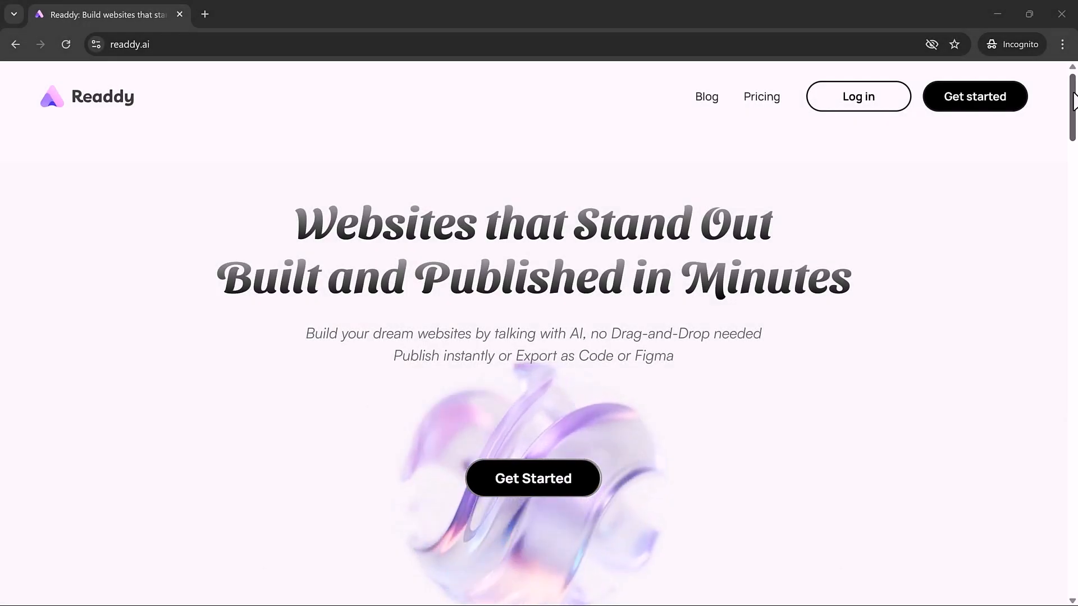
scroll("down", 3)
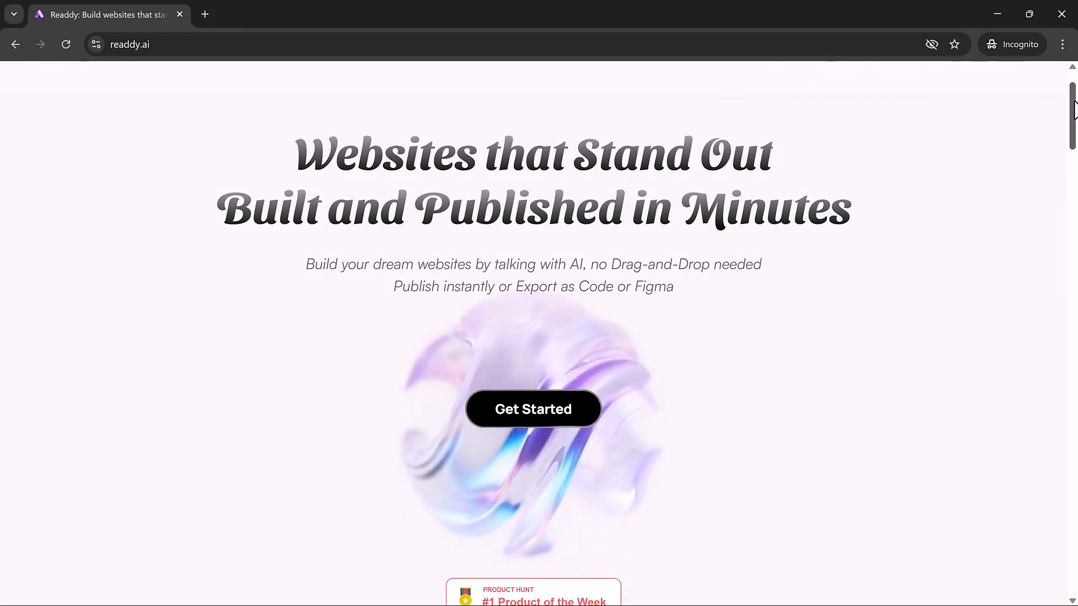
left_click(532, 409)
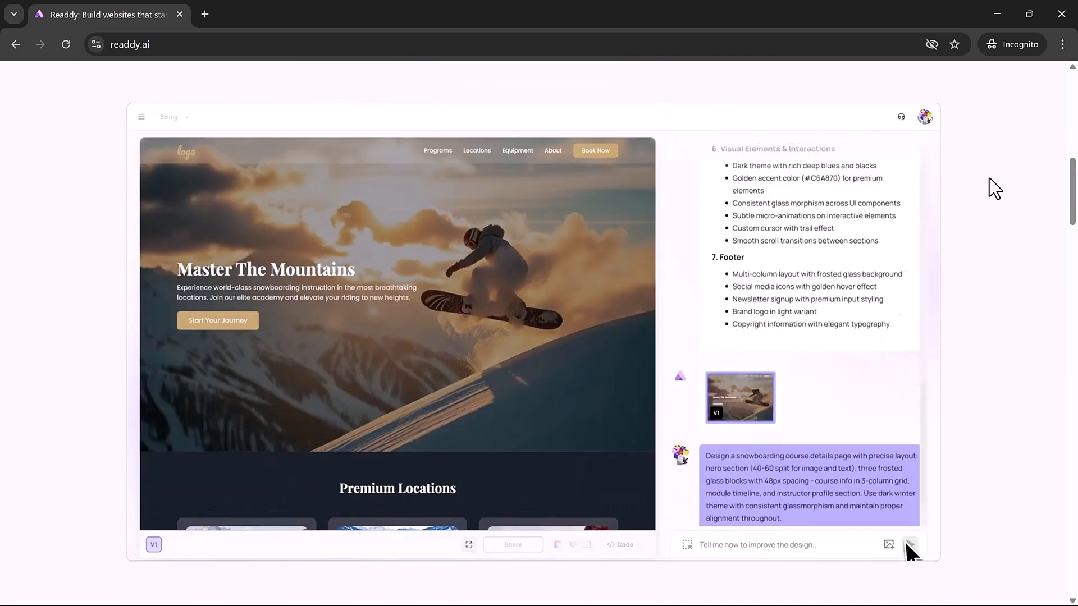
left_click(910, 545)
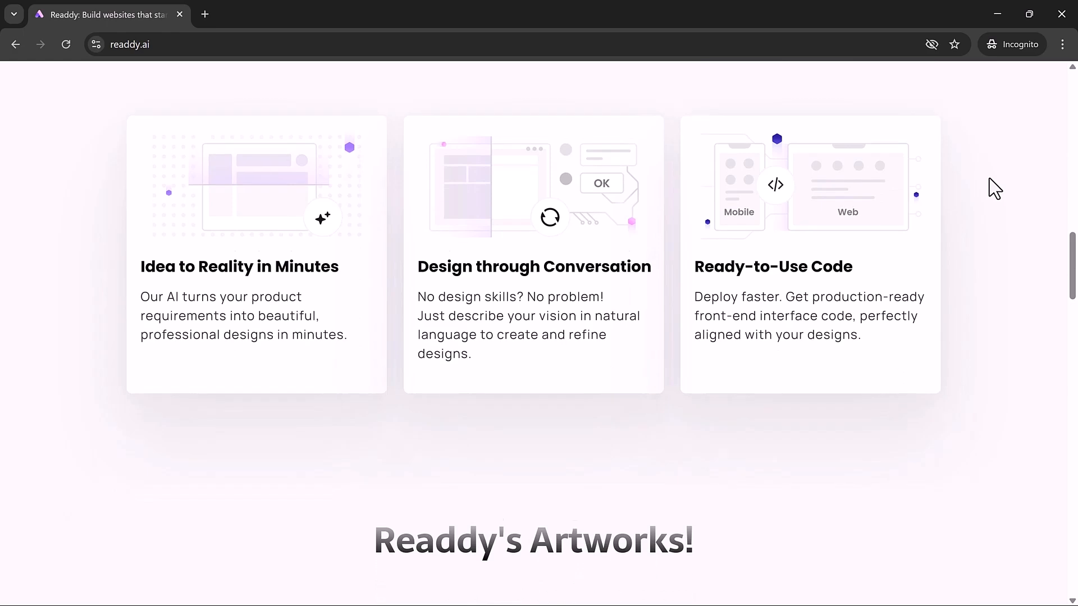
scroll("down", 3)
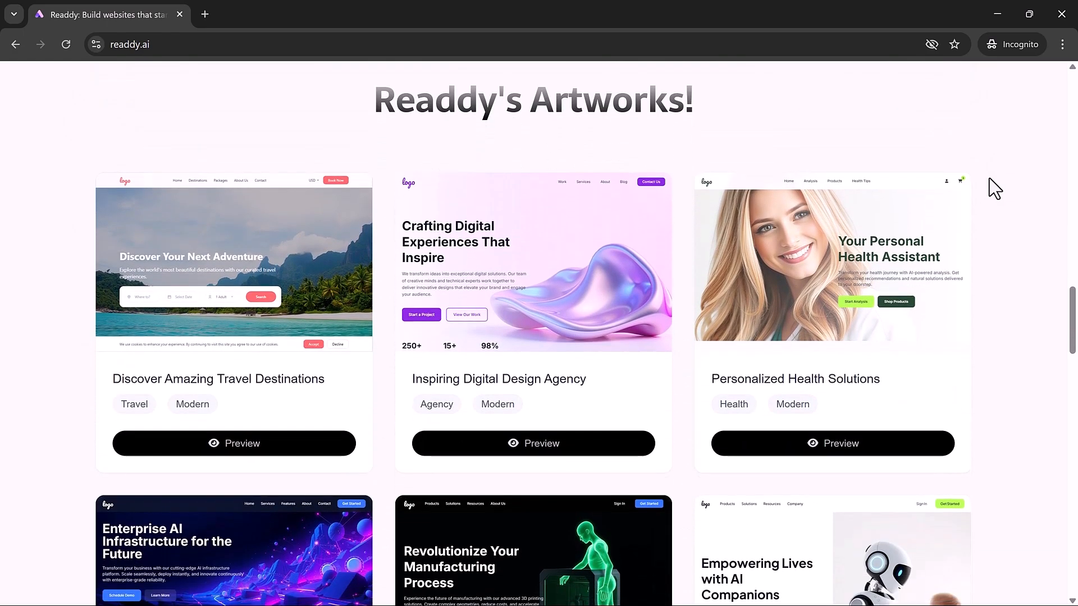
scroll("down", 3)
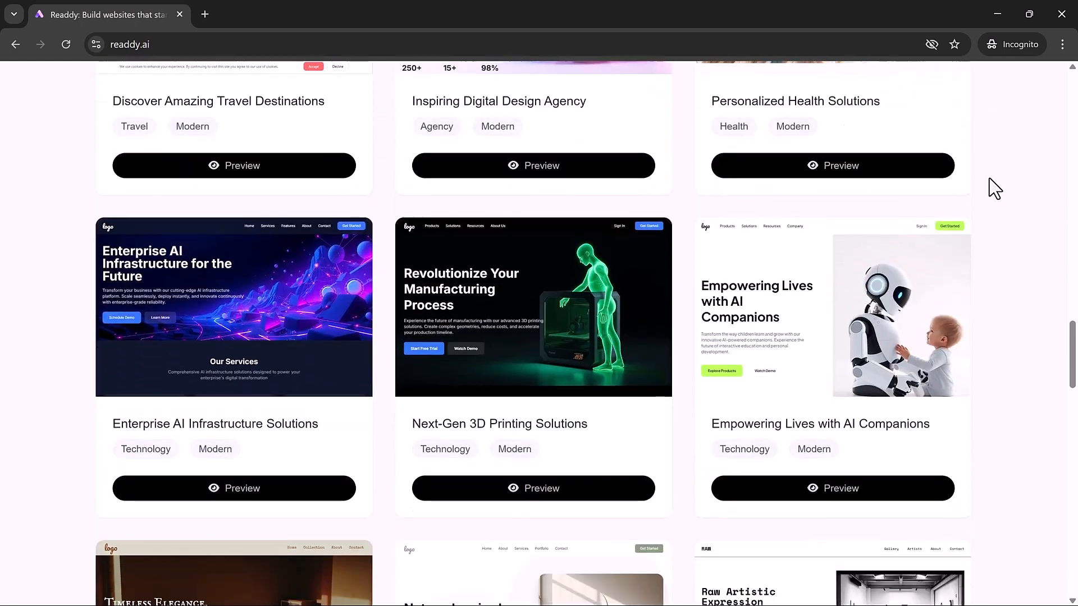
scroll("down", 3)
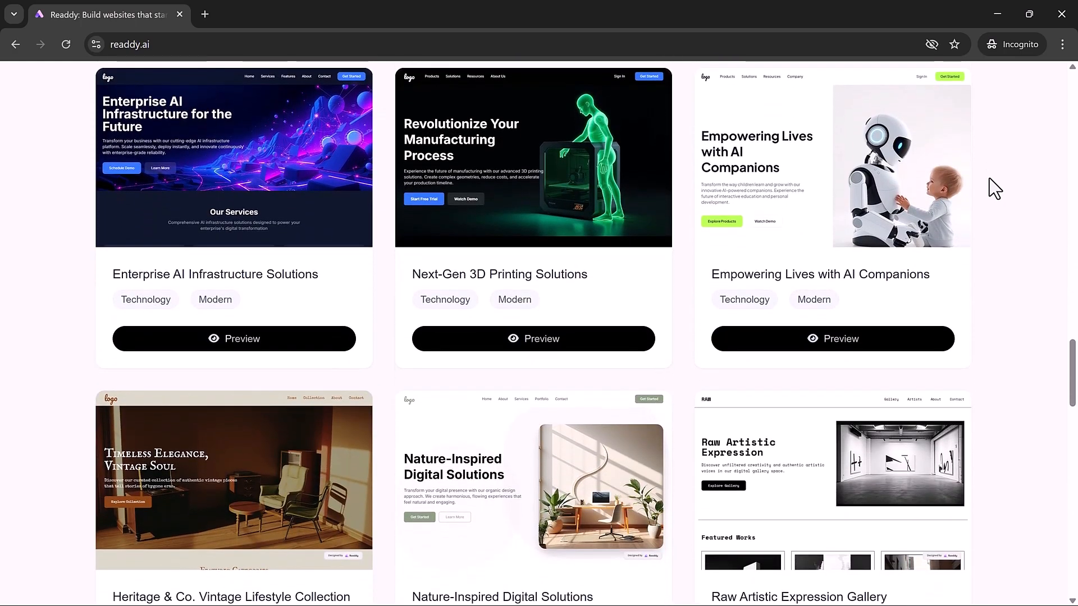
scroll("down", 3)
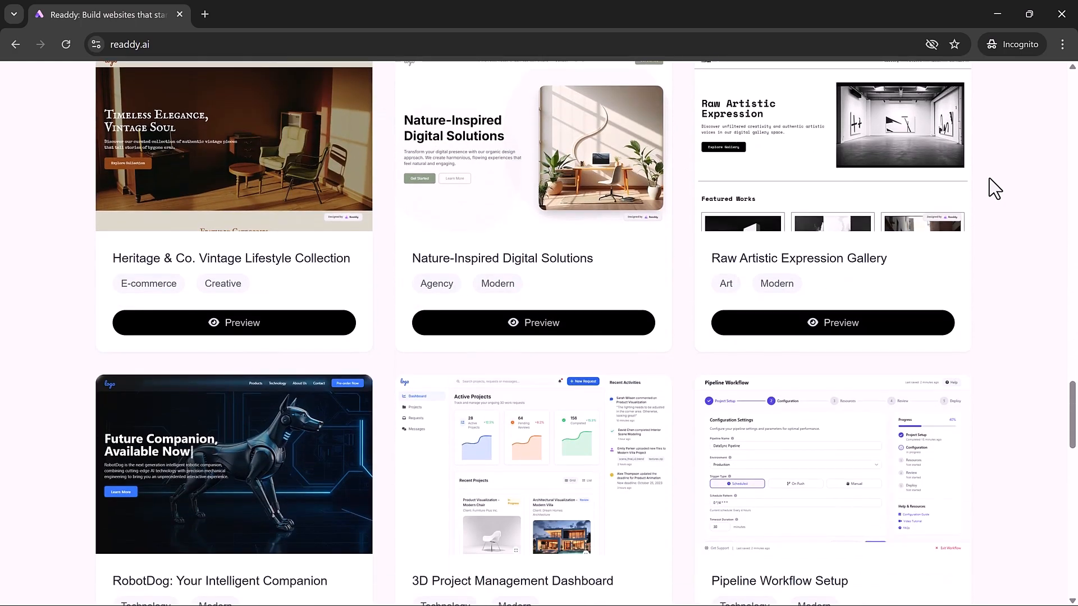
scroll("down", 3)
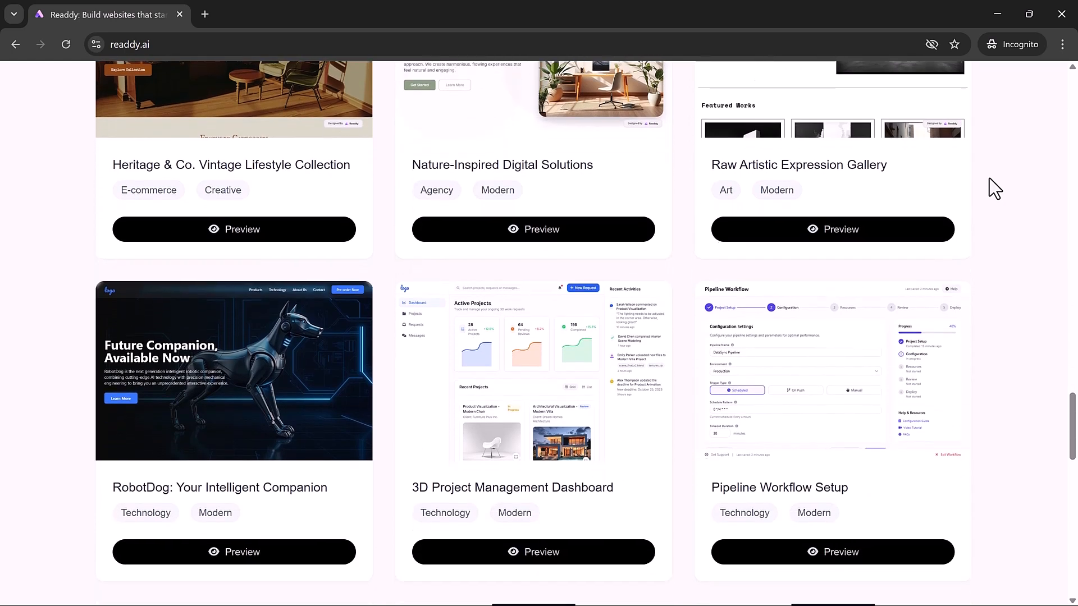
scroll("down", 3)
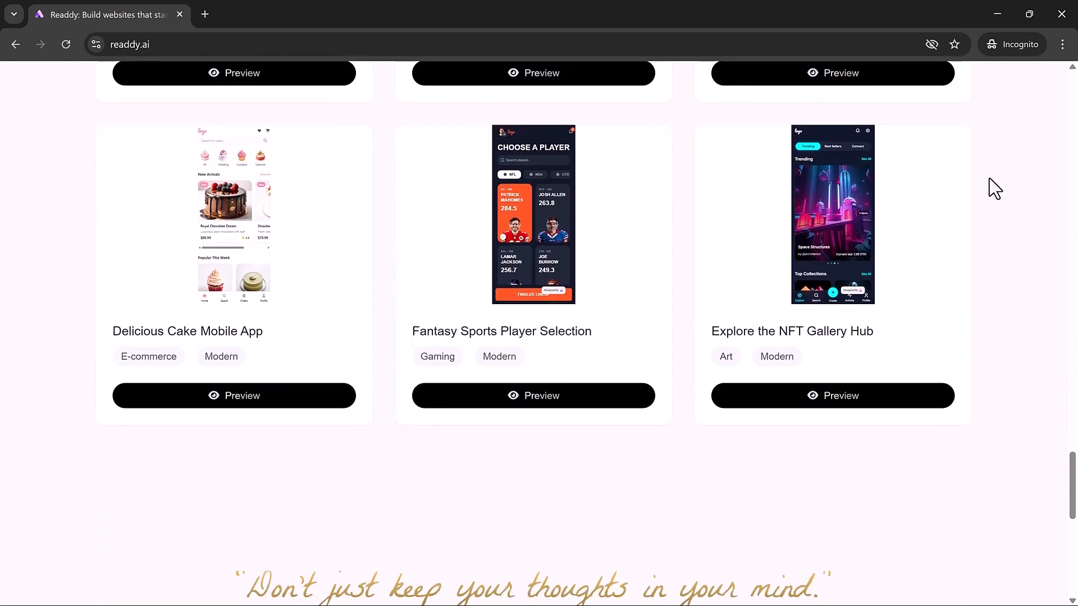
scroll("down", 3)
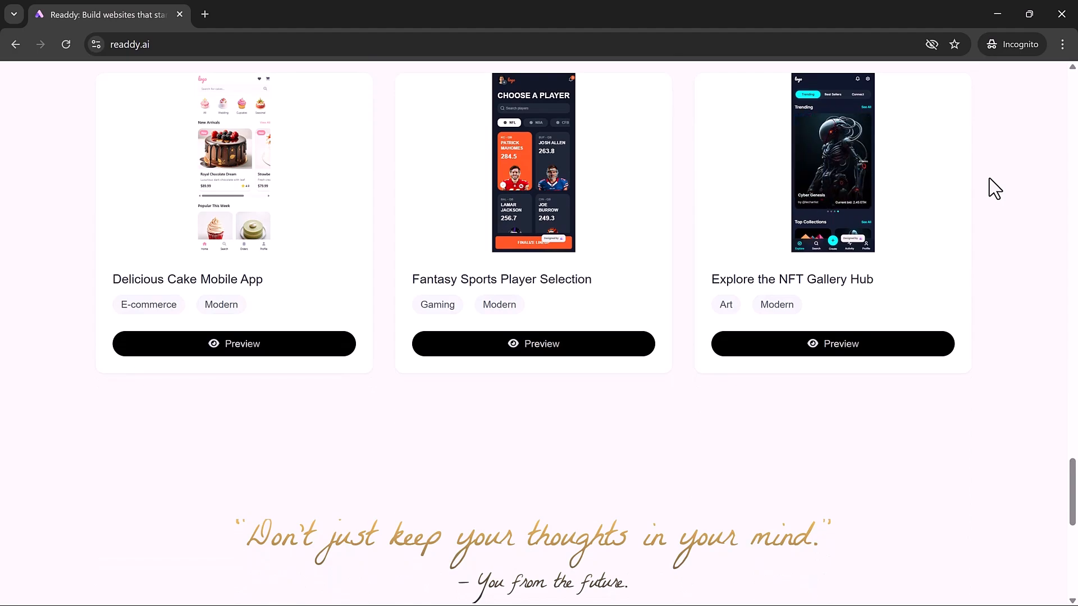